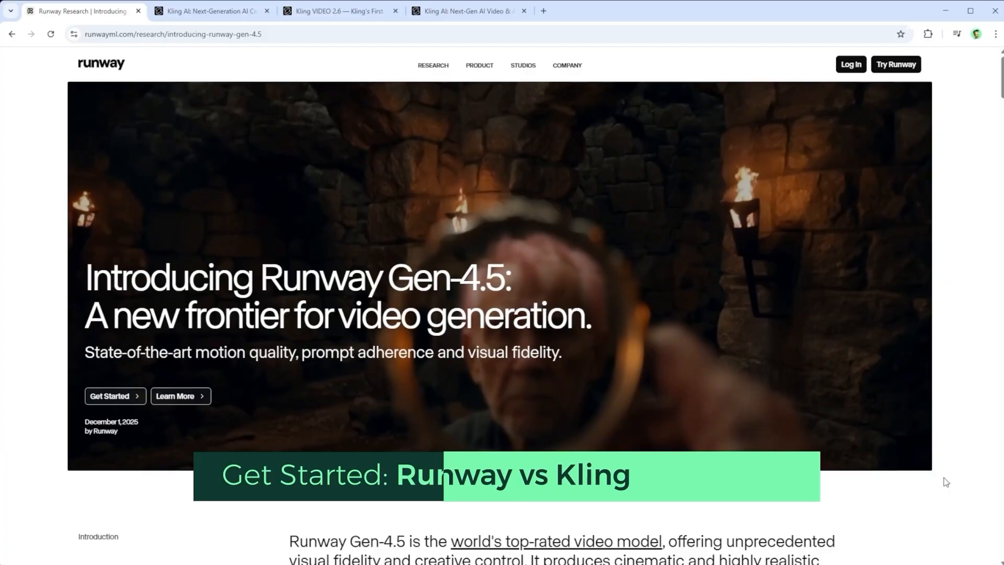
Scroll the Gen-4.5 announcement past Precise Prompt Adherence to Stylistic Control, then move to the Kling O1 page.
{"action": "scroll", "scroll_direction": "down", "scroll_amount": 3}
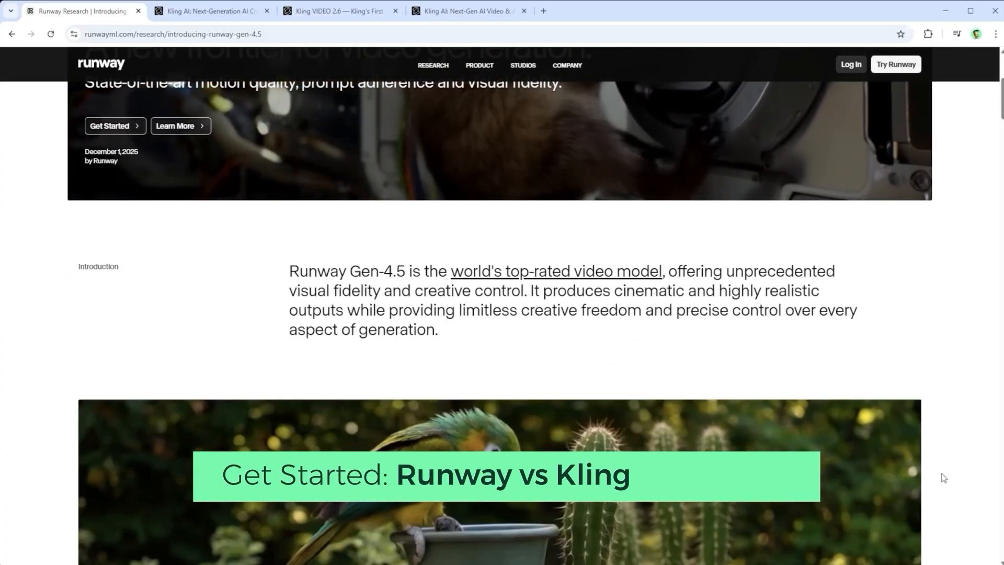
{"action": "scroll", "scroll_direction": "down", "scroll_amount": 3}
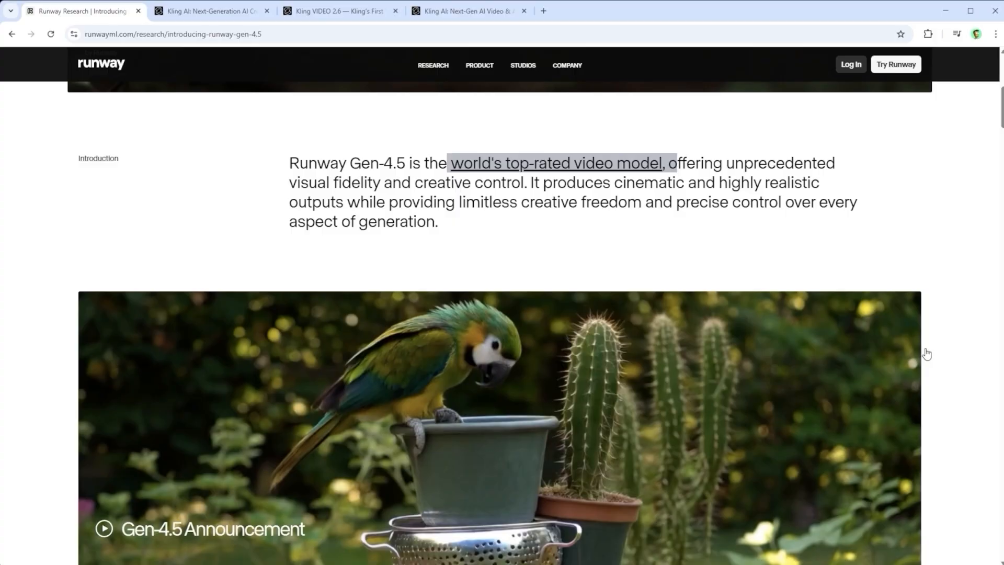
{"action": "scroll", "scroll_direction": "down", "scroll_amount": 3}
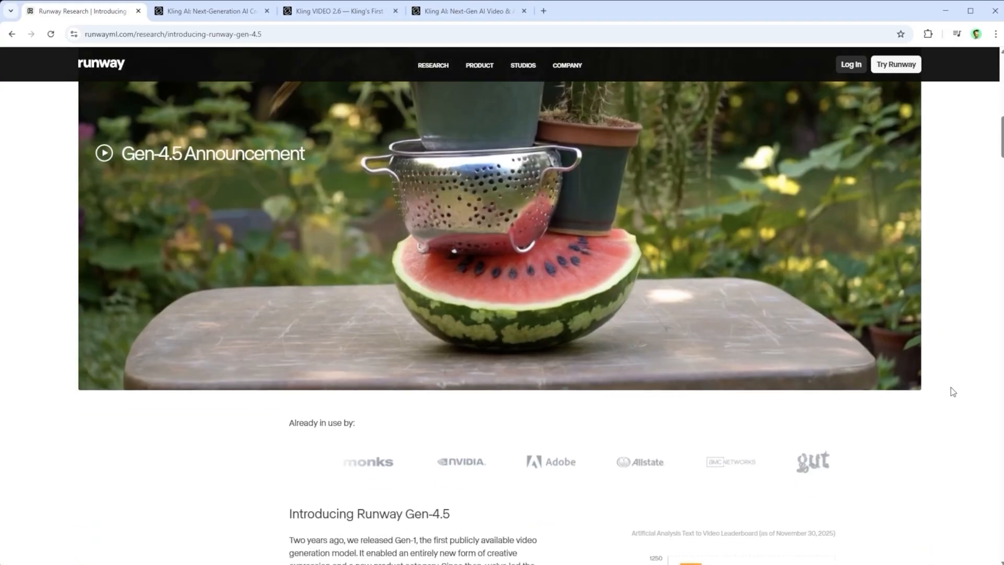
{"action": "scroll", "scroll_direction": "down", "scroll_amount": 3}
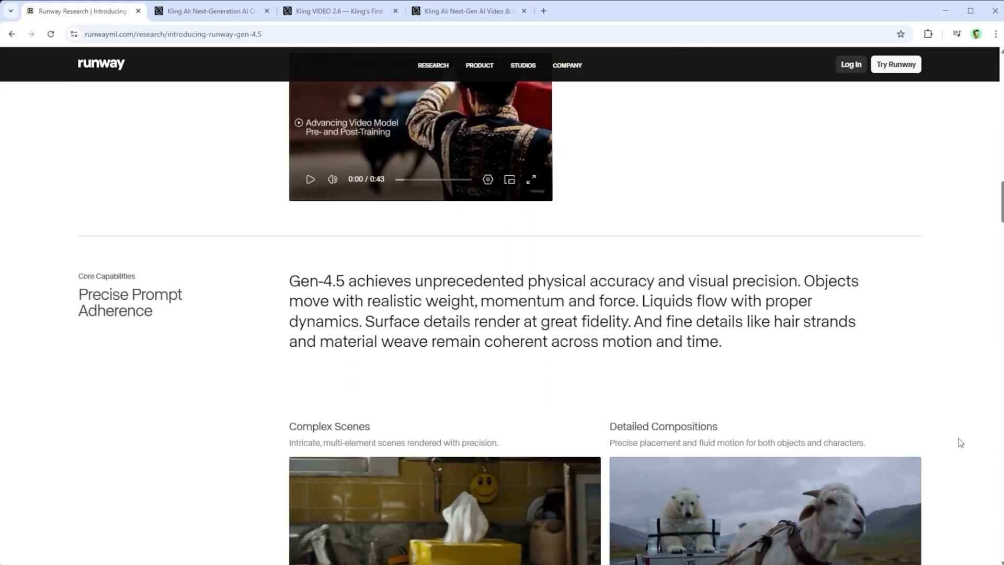
{"action": "scroll", "scroll_direction": "down", "scroll_amount": 3}
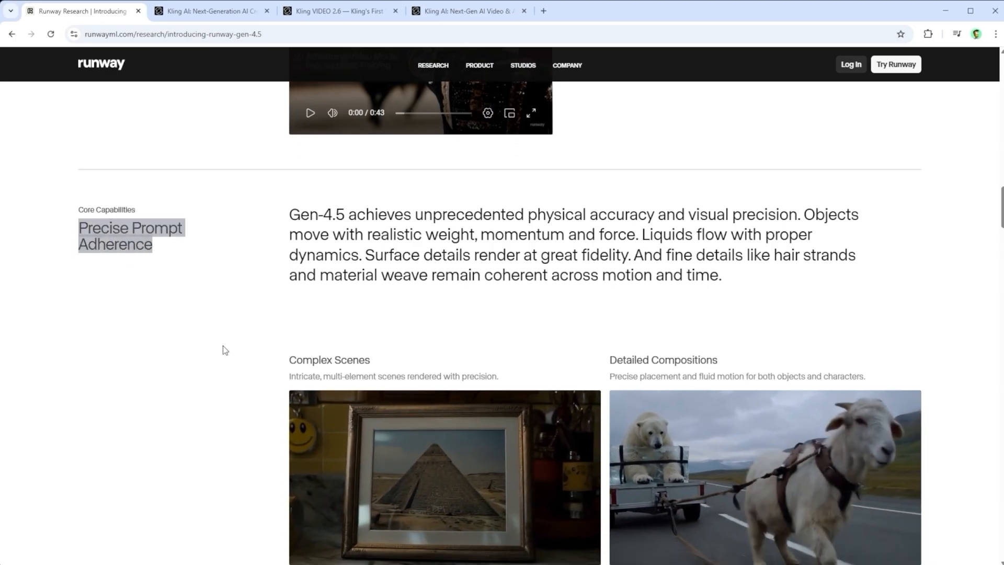
{"action": "scroll", "scroll_direction": "down", "scroll_amount": 3}
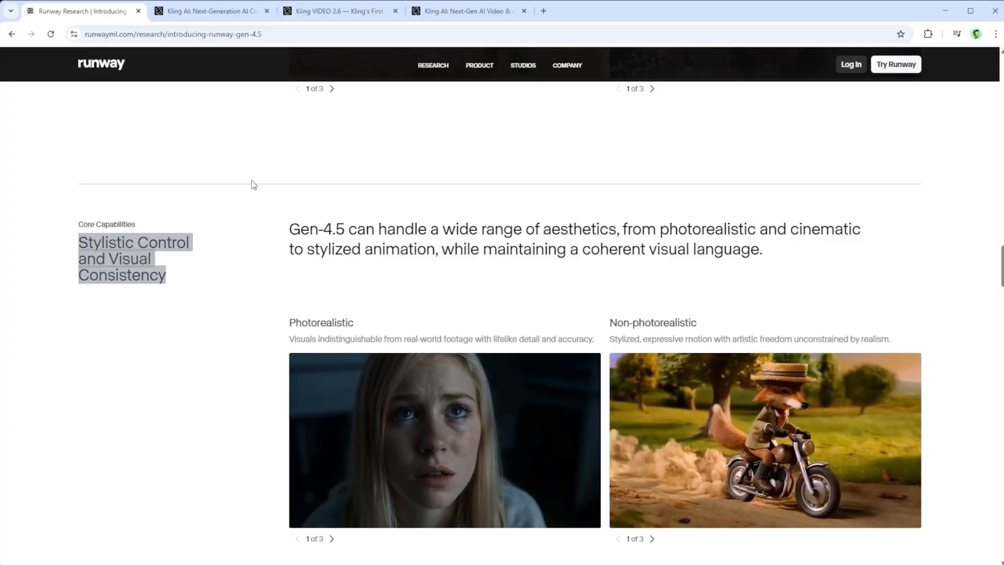
{"action": "left_click", "coordinate": [210, 11]}
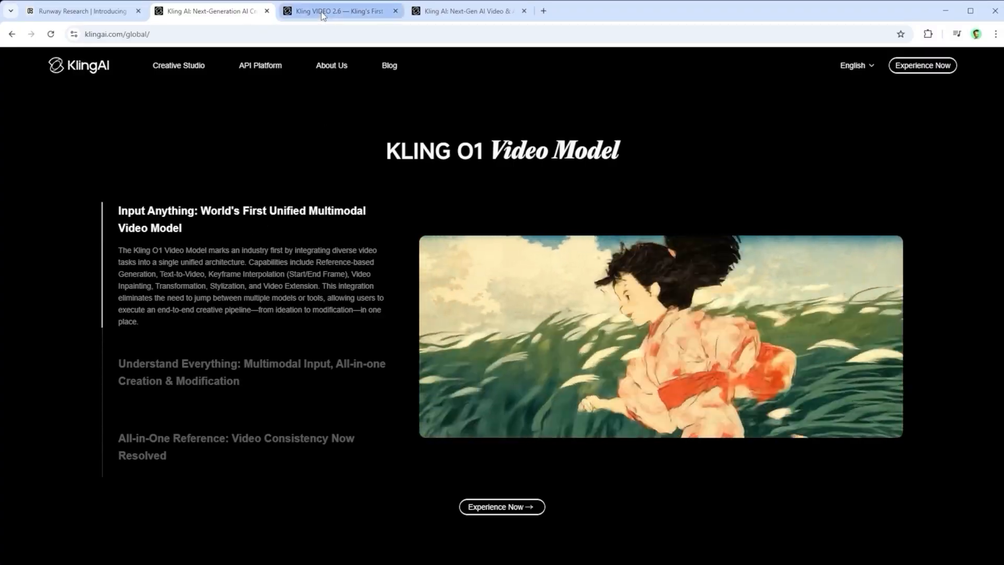
Show the app.klingai.com Explore page filtered to Kling 2.6 community creations.
{"action": "left_click", "coordinate": [467, 10]}
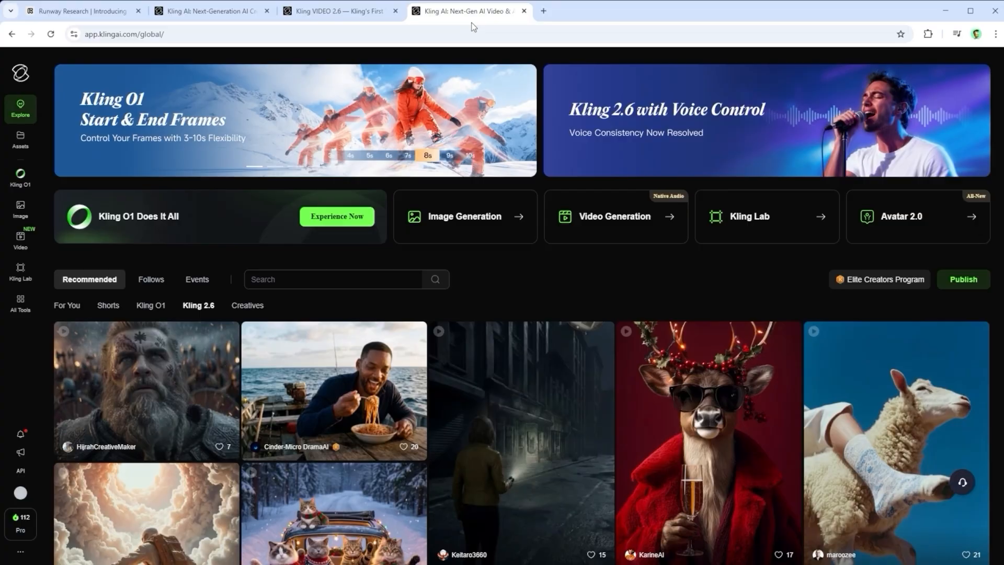
{"action": "mouse_move", "coordinate": [473, 27]}
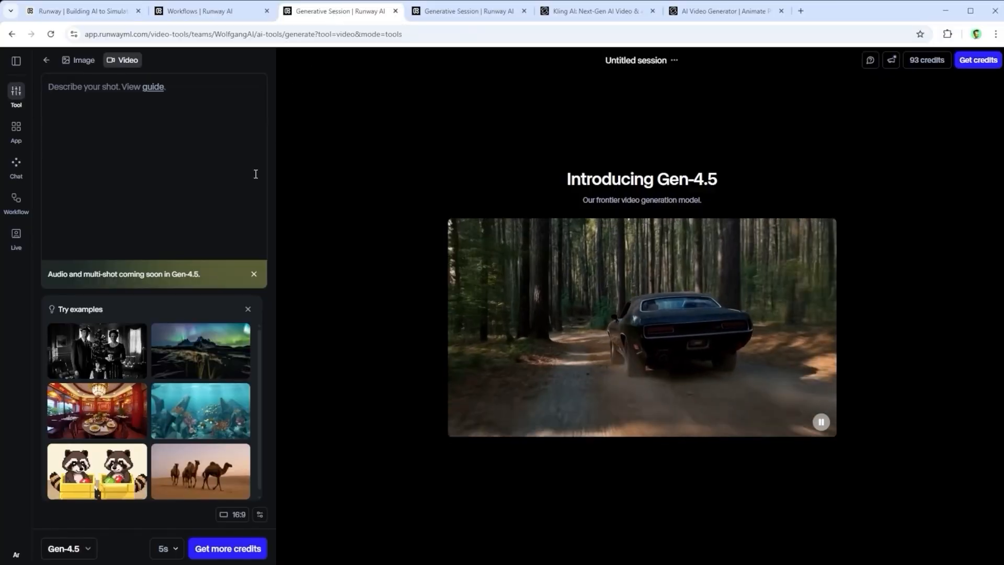
Compare Runway's image and video model lists, then open the Native American Mountain Journey session.
{"action": "left_click", "coordinate": [83, 59]}
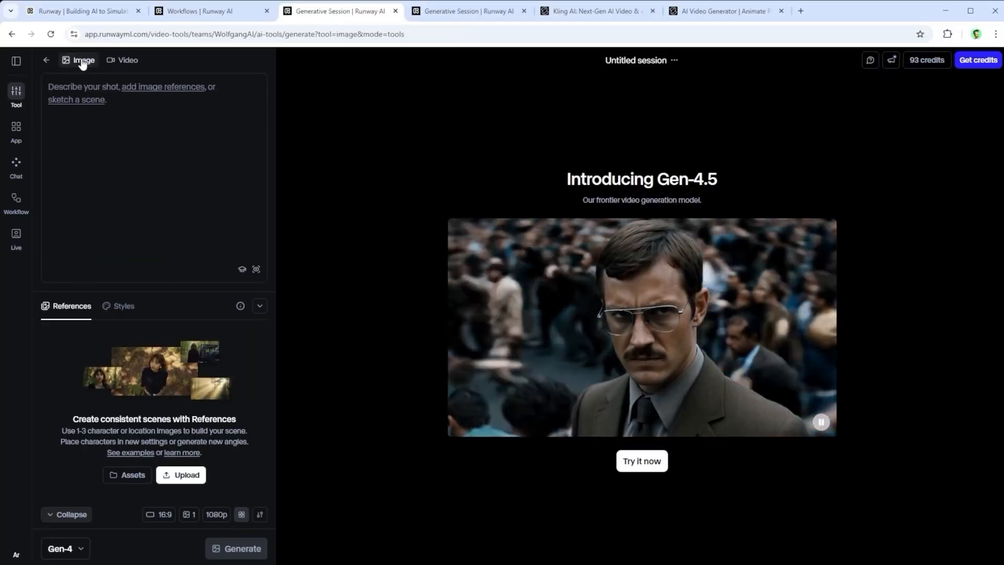
{"action": "left_click", "coordinate": [61, 548]}
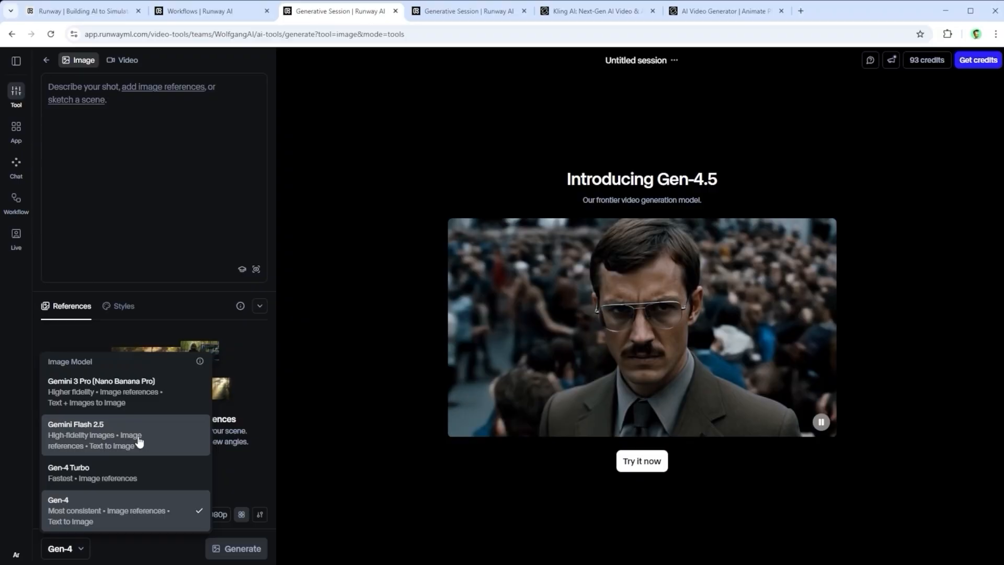
{"action": "left_click", "coordinate": [128, 59]}
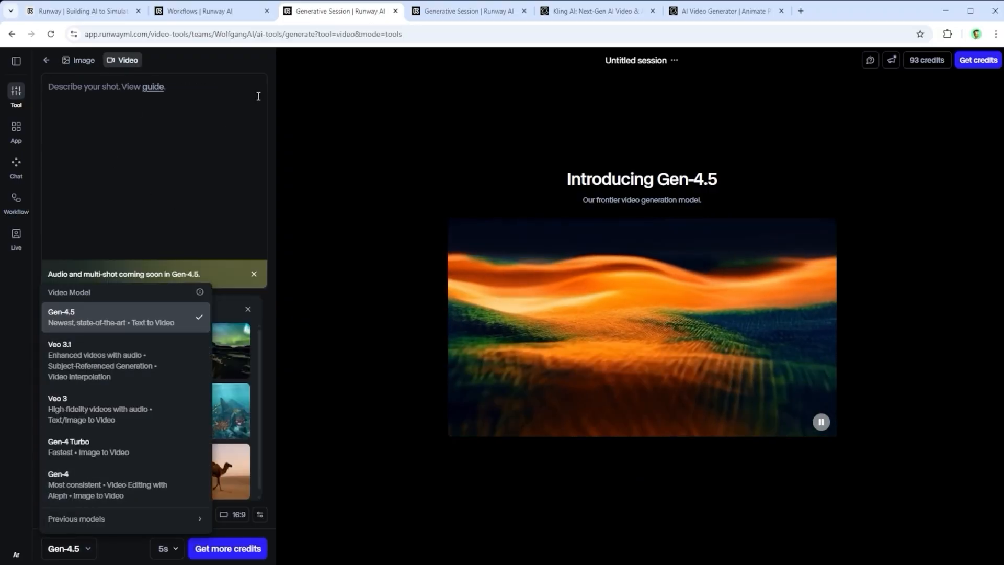
{"action": "left_click", "coordinate": [466, 11]}
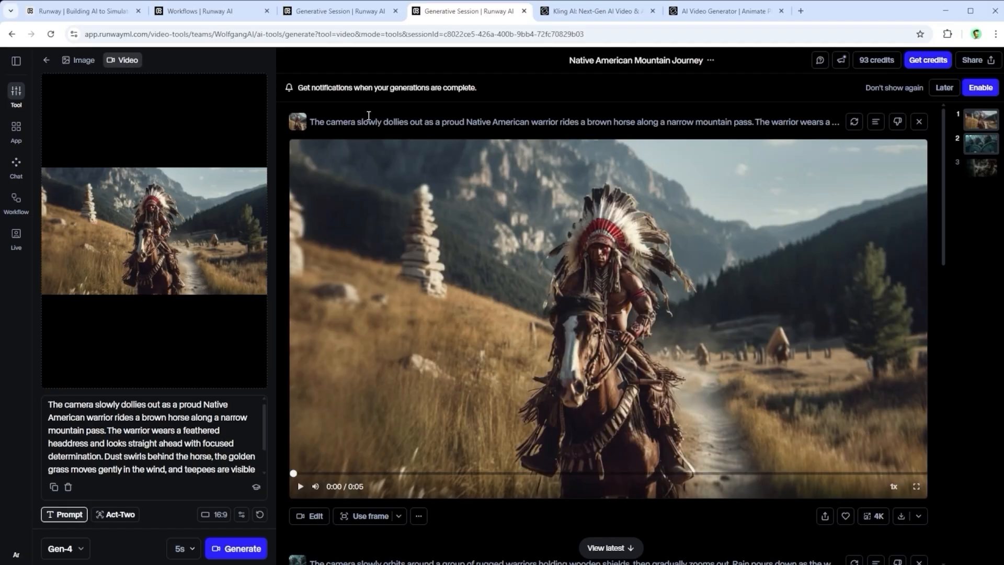
{"action": "mouse_move", "coordinate": [593, 177]}
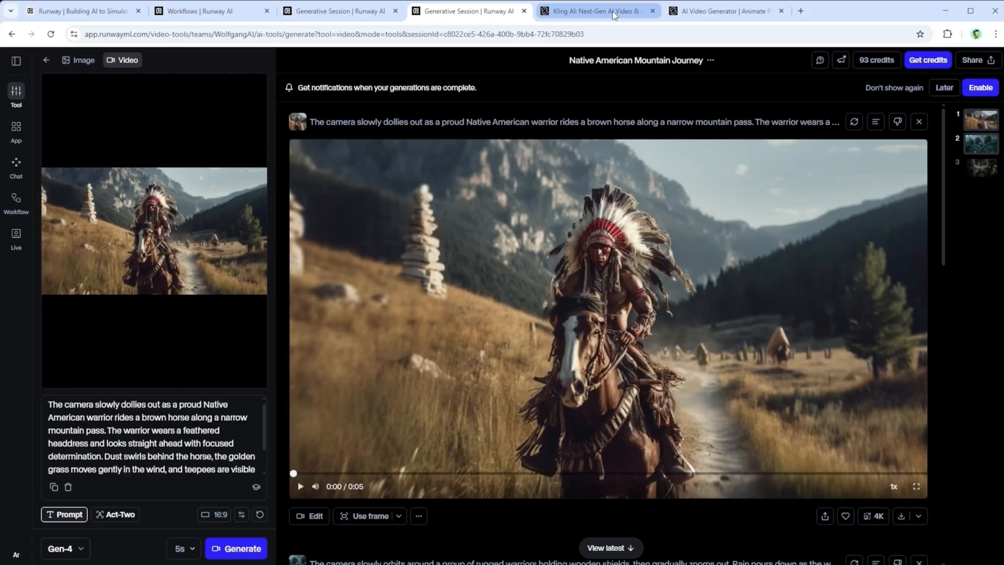
Open Kling's AI Video Generator in Text to Video mode and check the Native Audio toggle.
{"action": "left_click", "coordinate": [595, 10]}
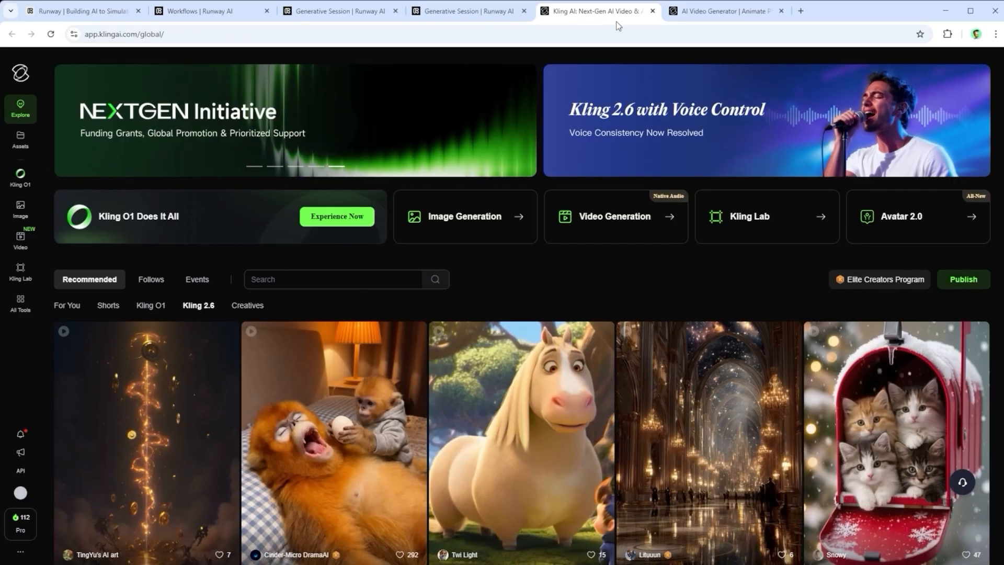
{"action": "mouse_move", "coordinate": [578, 169]}
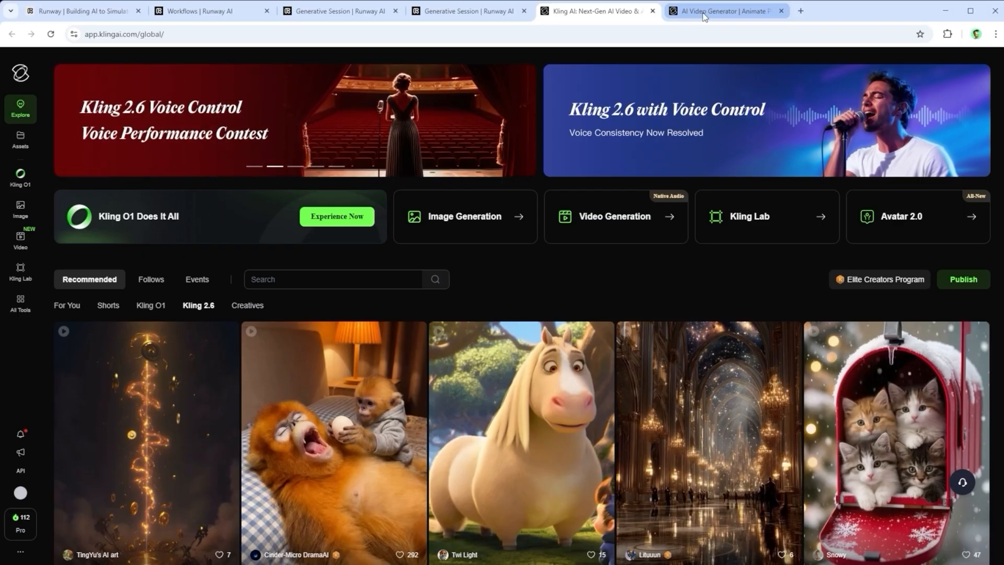
{"action": "left_click", "coordinate": [725, 11]}
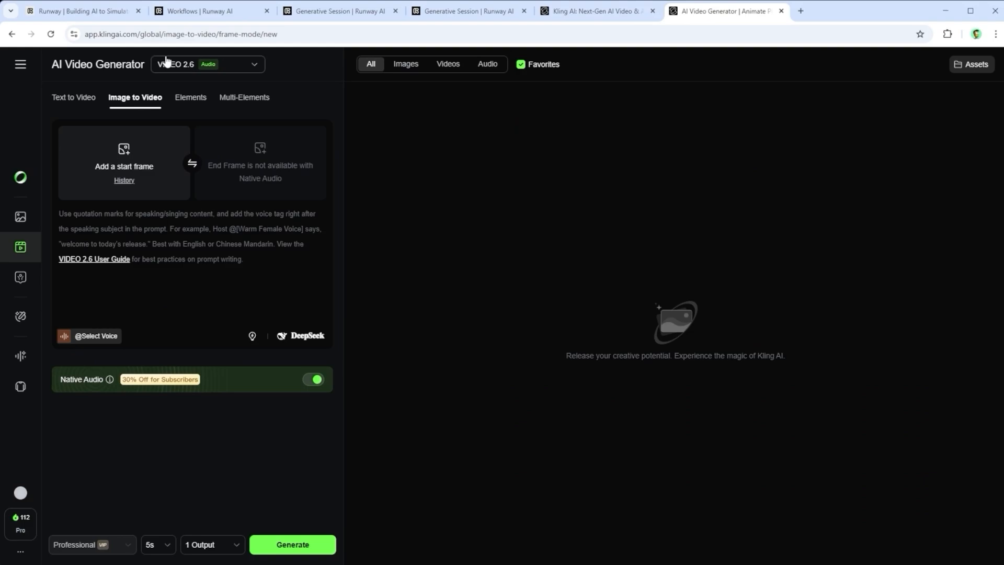
{"action": "mouse_move", "coordinate": [73, 102]}
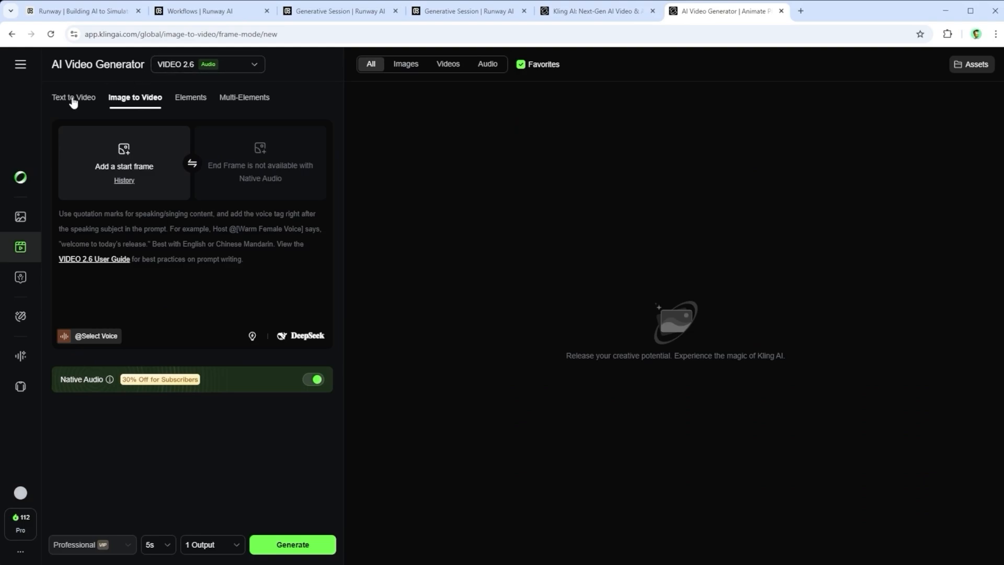
{"action": "left_click", "coordinate": [73, 96]}
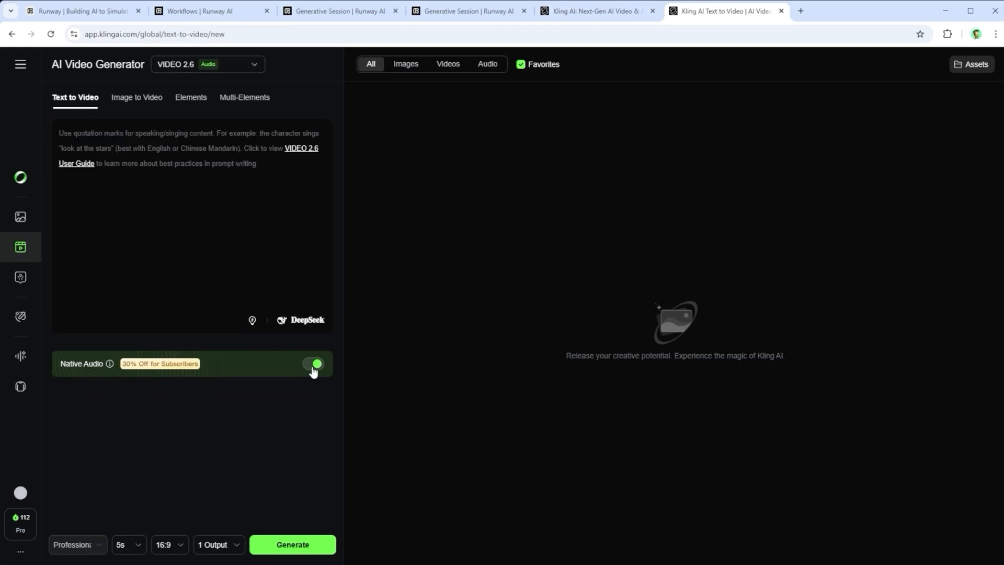
{"action": "left_click", "coordinate": [313, 363]}
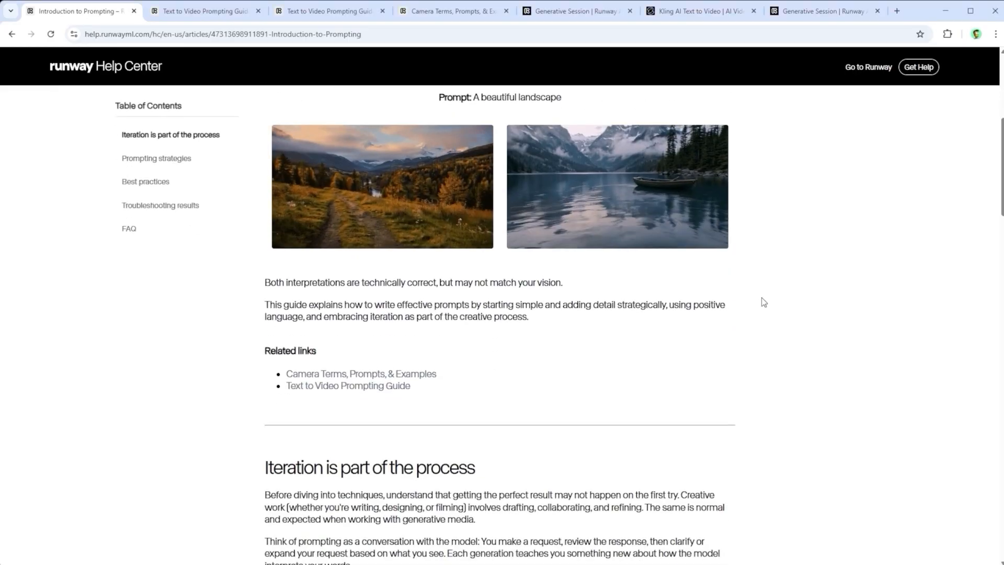
Browse the Text to Video Prompting Guide down to its timestamp prompting technique.
{"action": "scroll", "scroll_direction": "down", "scroll_amount": 3}
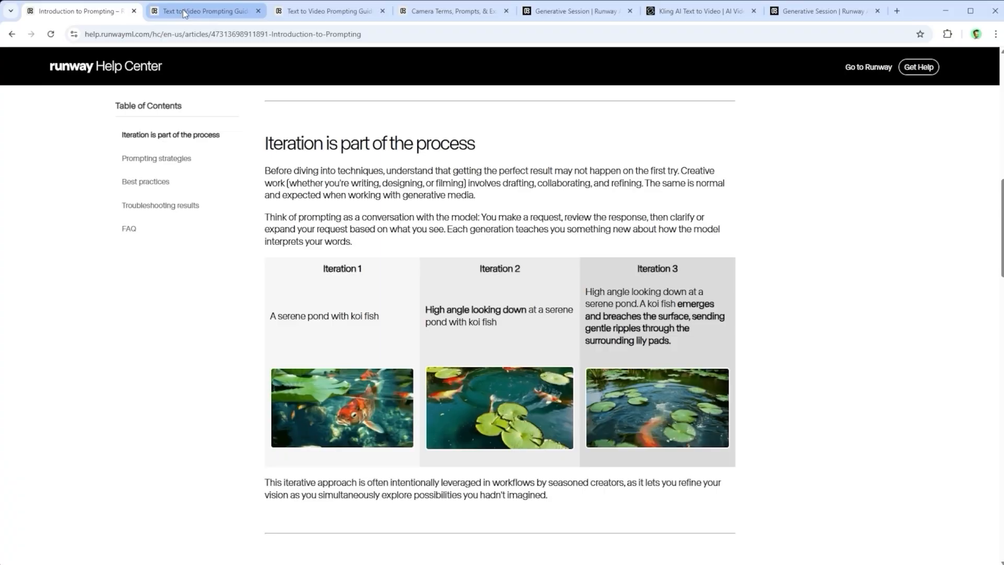
{"action": "left_click", "coordinate": [205, 10]}
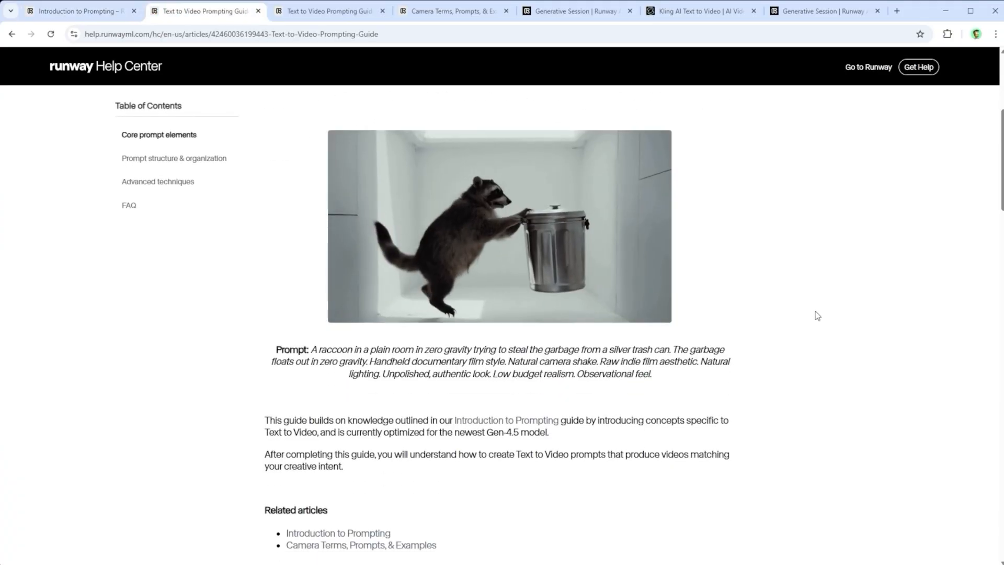
{"action": "scroll", "scroll_direction": "down", "scroll_amount": 3}
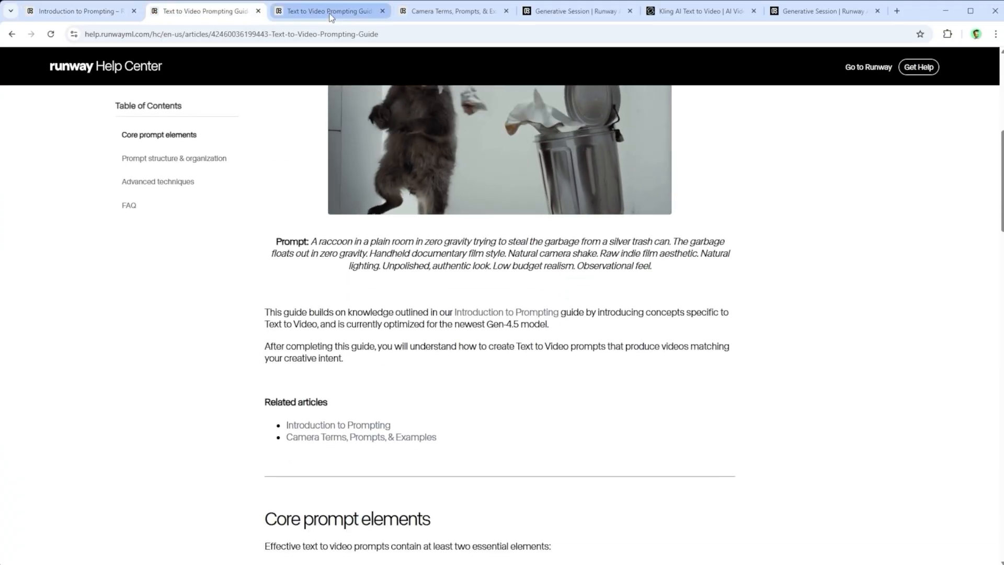
{"action": "left_click", "coordinate": [158, 181]}
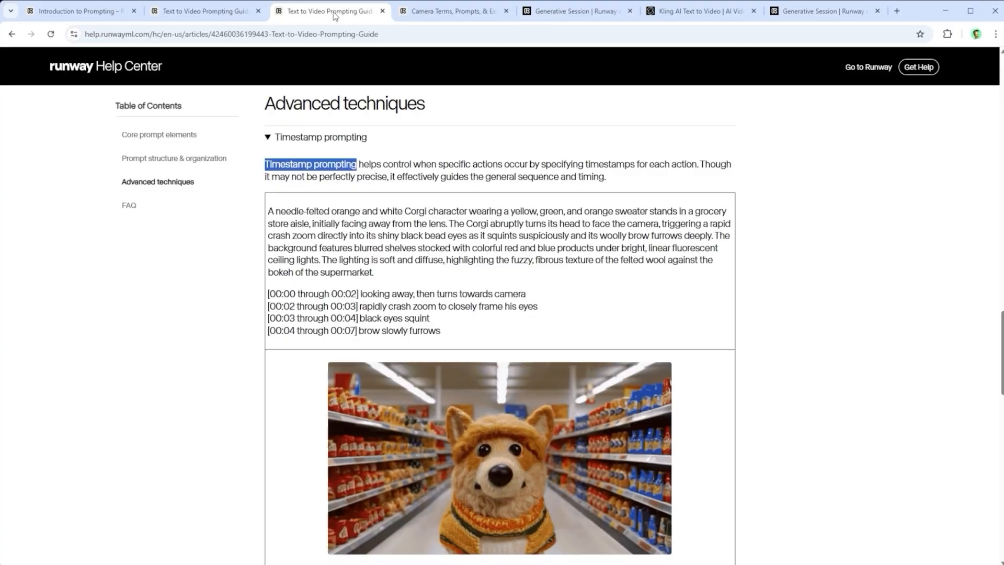
Bring up the Camera Terms article's camera angles section with aerial and high-angle examples.
{"action": "left_click", "coordinate": [453, 10]}
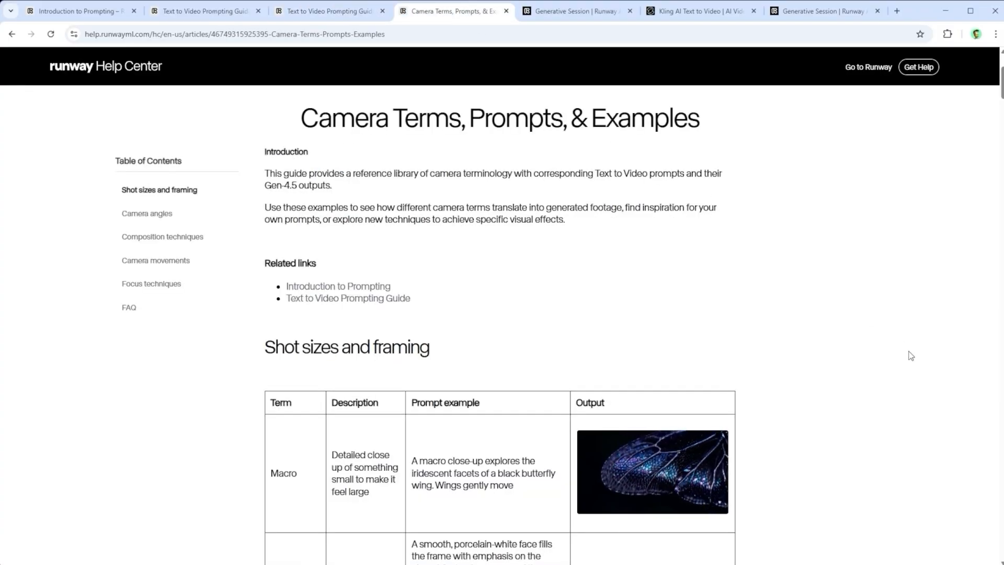
{"action": "scroll", "scroll_direction": "down", "scroll_amount": 3}
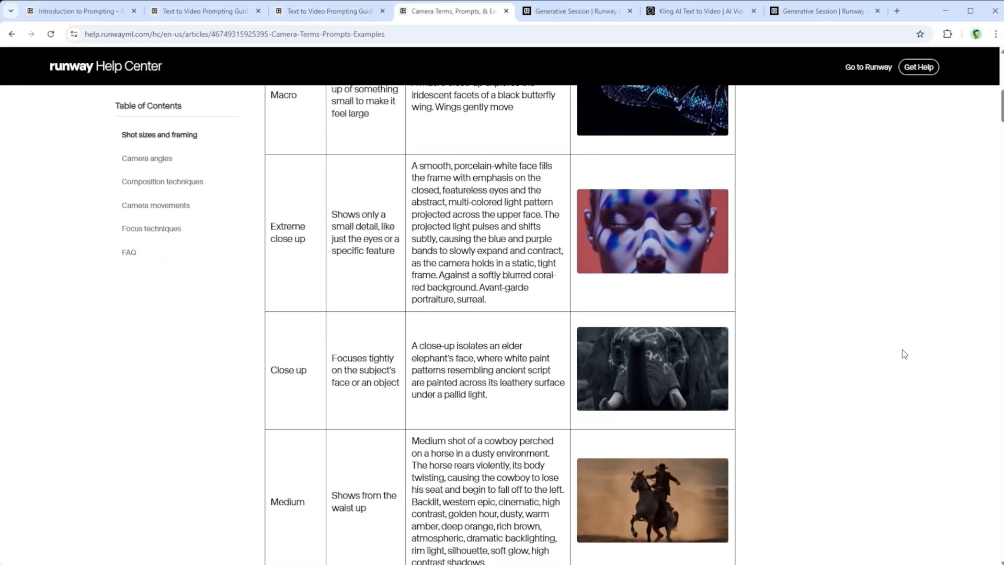
{"action": "scroll", "scroll_direction": "down", "scroll_amount": 3}
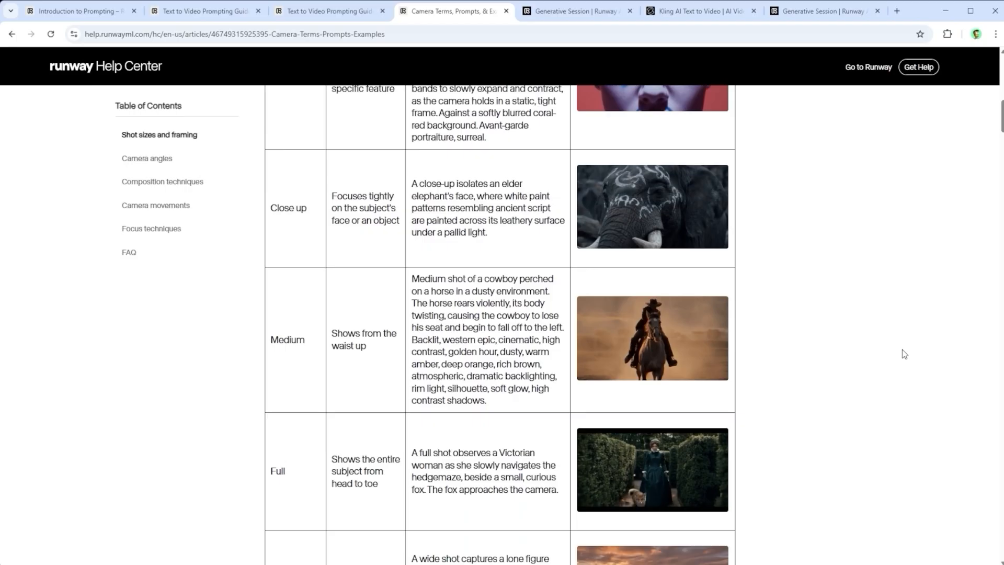
{"action": "scroll", "scroll_direction": "down", "scroll_amount": 3}
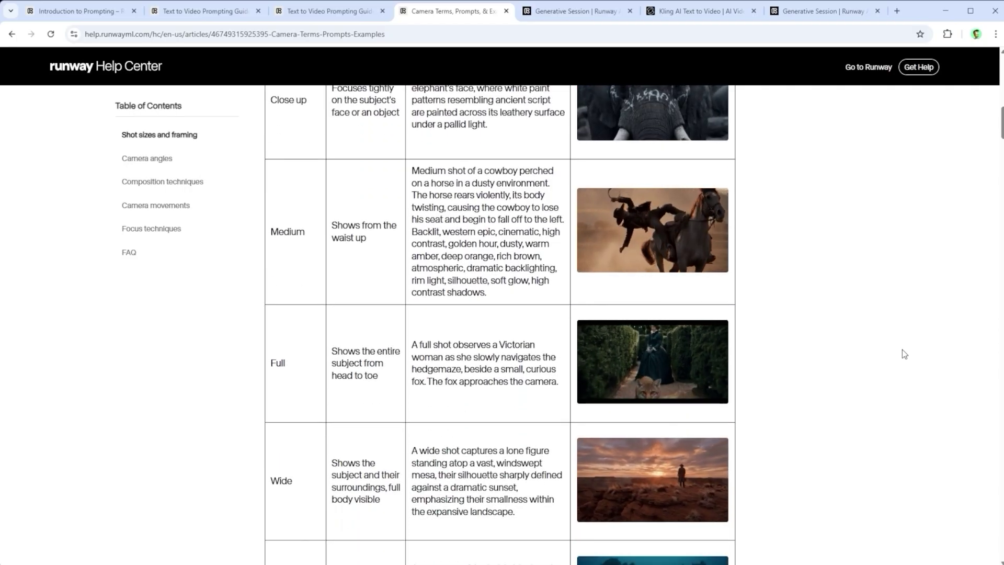
{"action": "scroll", "scroll_direction": "down", "scroll_amount": 3}
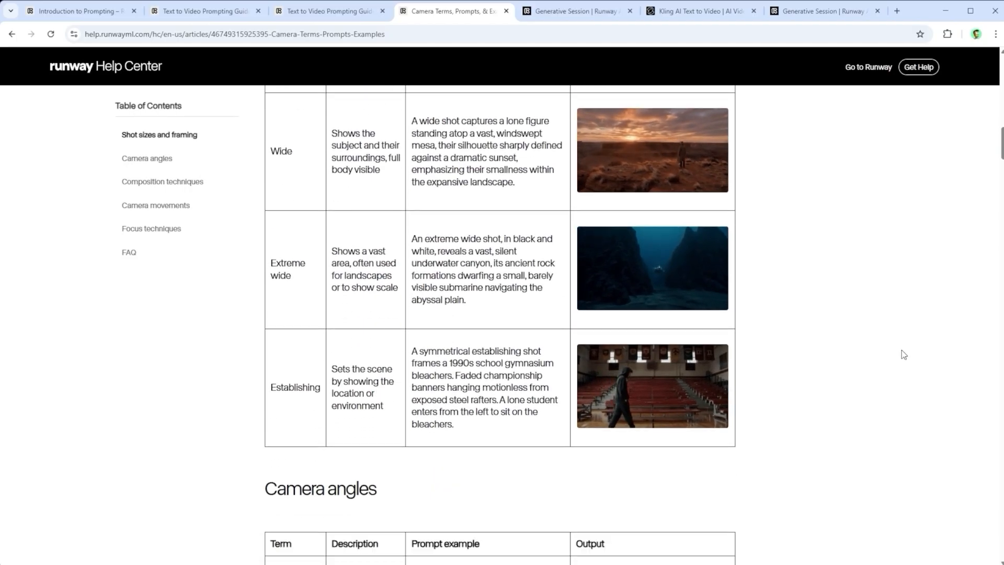
{"action": "scroll", "scroll_direction": "down", "scroll_amount": 3}
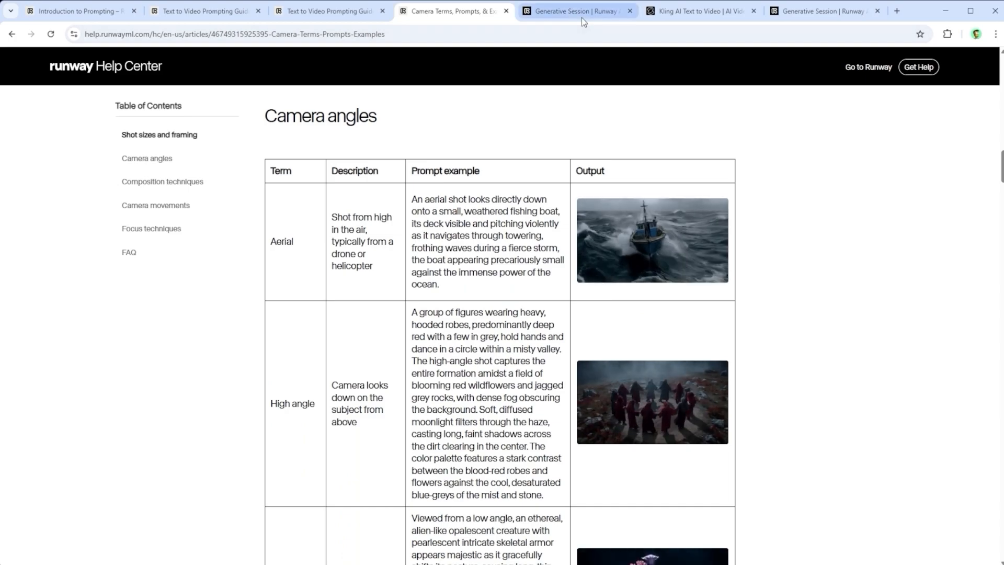
View the Gen-4.5 cowboy-and-barn session in Runway, then the matching Kling clip.
{"action": "left_click", "coordinate": [574, 10]}
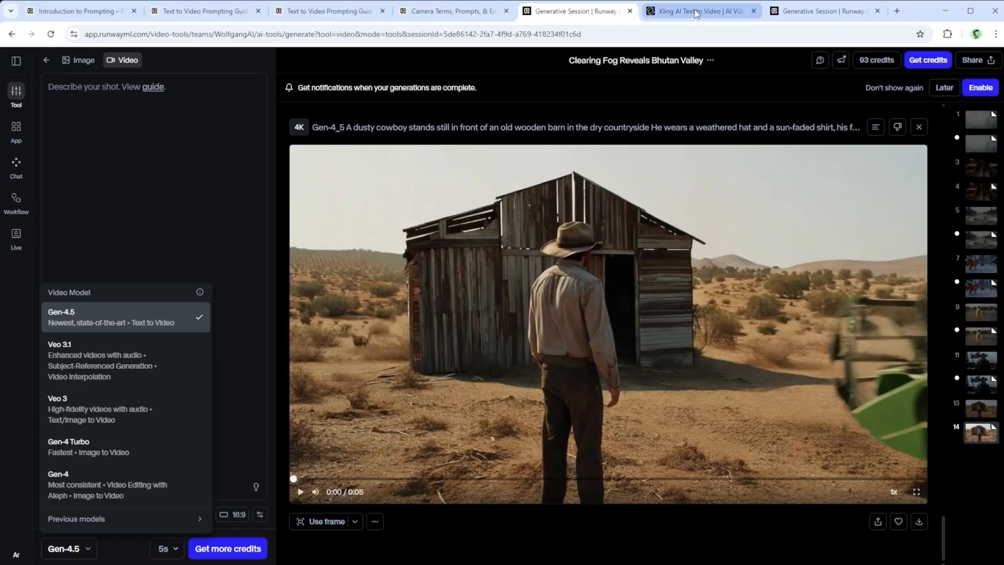
{"action": "left_click", "coordinate": [700, 11]}
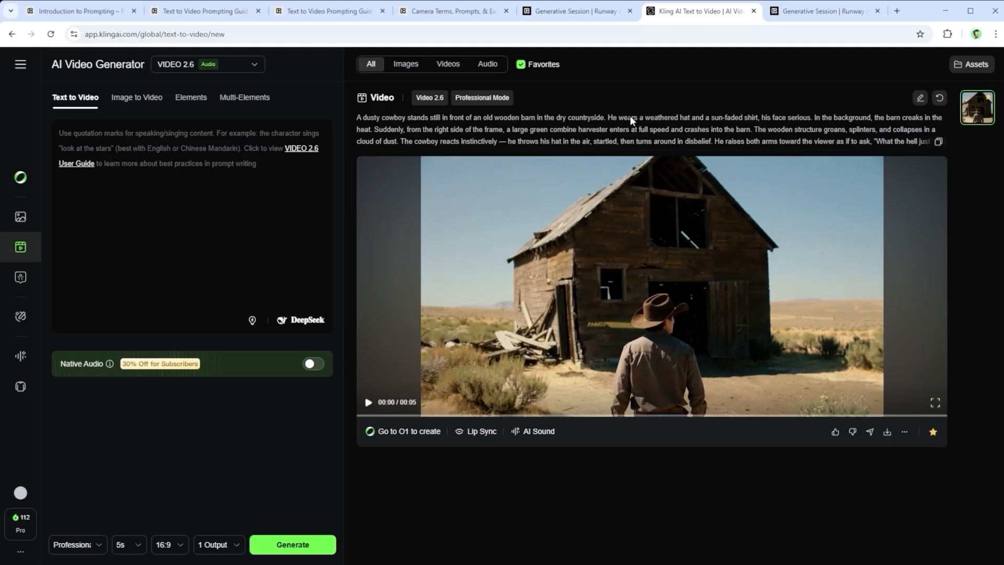
{"action": "mouse_move", "coordinate": [242, 82]}
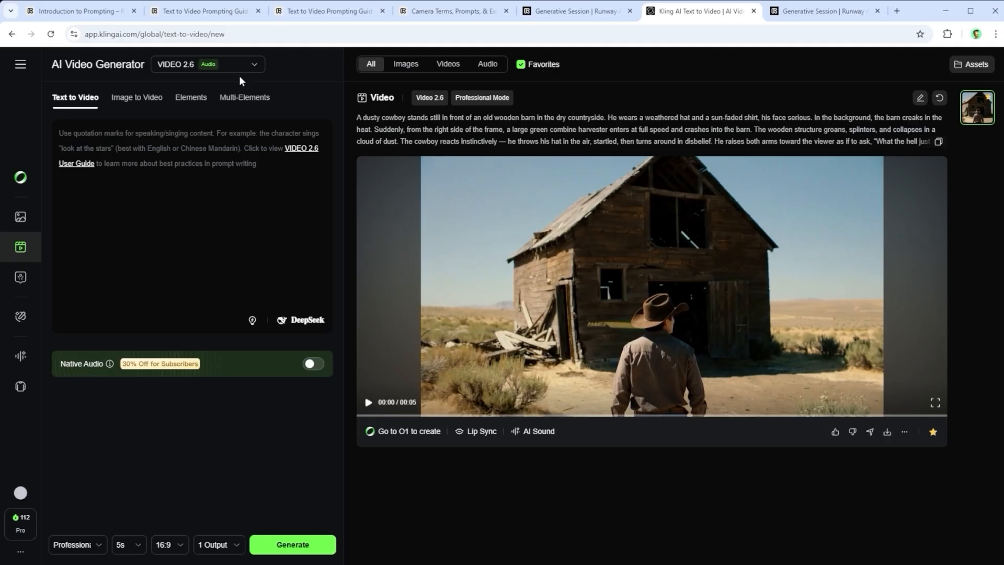
List Kling's video models beside the VIDEO 2.6 cowboy-and-barn clip, then move to the next tab.
{"action": "left_click", "coordinate": [207, 63]}
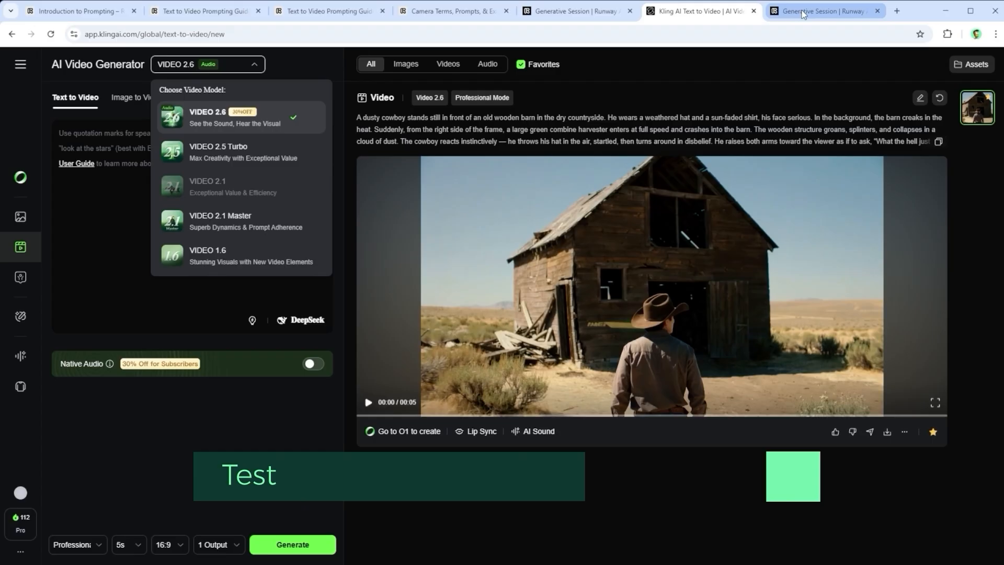
{"action": "left_click", "coordinate": [824, 10]}
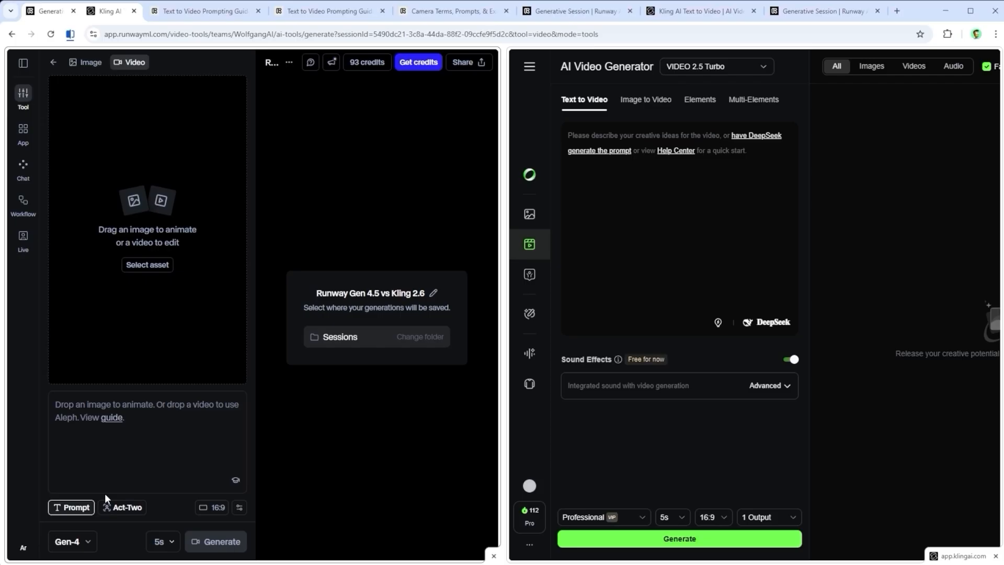
Select Gen-4.5 in Runway and VIDEO 2.6 in Kling, ready to enter the Kling prompt.
{"action": "left_click", "coordinate": [68, 541]}
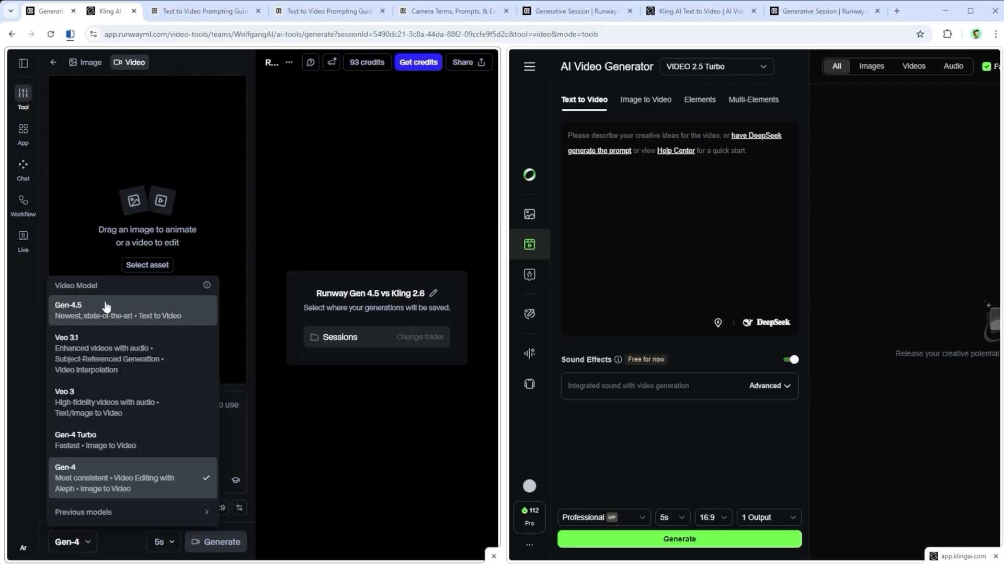
{"action": "left_click", "coordinate": [105, 310]}
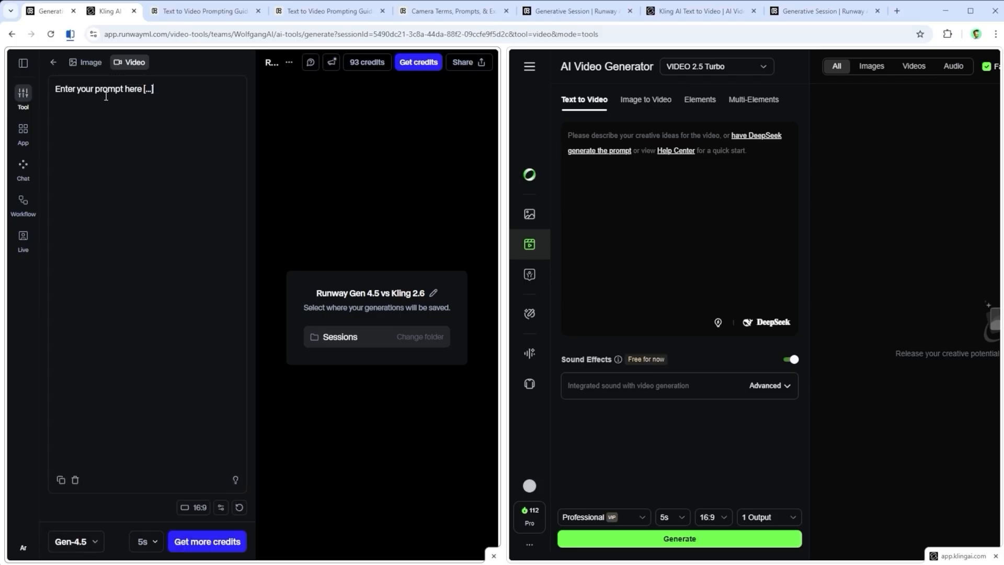
{"action": "left_click", "coordinate": [715, 67]}
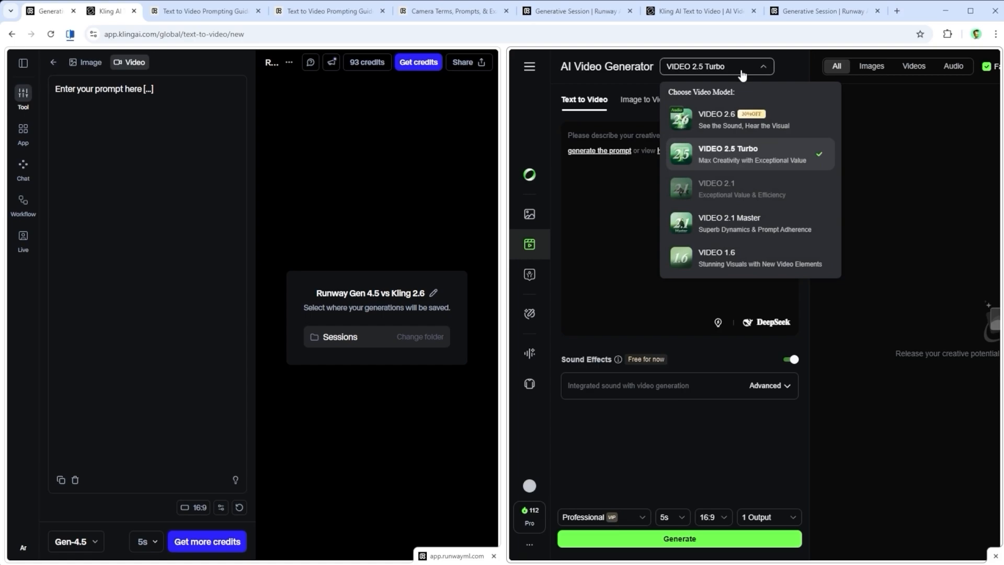
{"action": "left_click", "coordinate": [730, 120]}
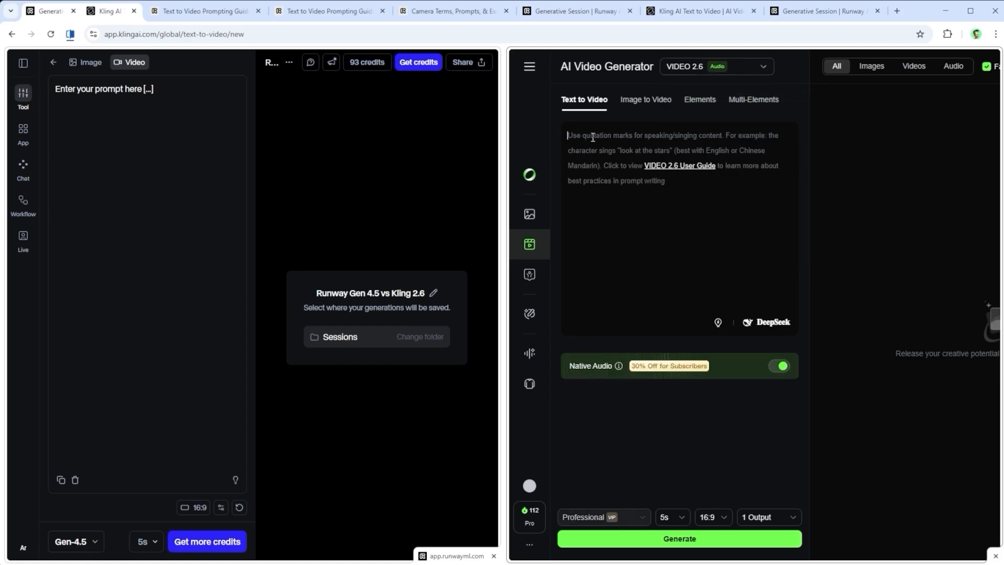
{"action": "left_click", "coordinate": [778, 365]}
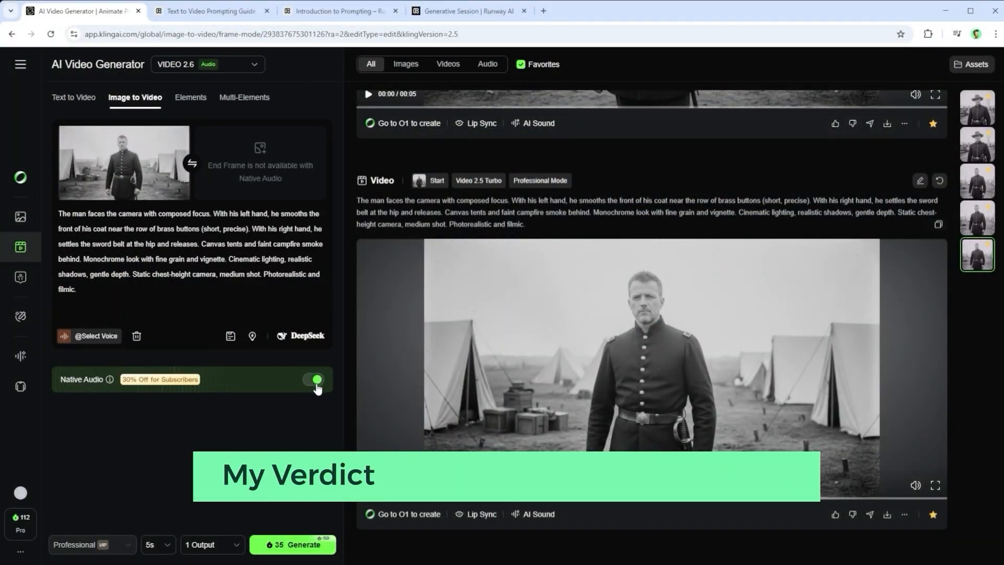
Turn Native Audio off and play the generated soldier and soldier-greeting clips from the history.
{"action": "left_click", "coordinate": [312, 379]}
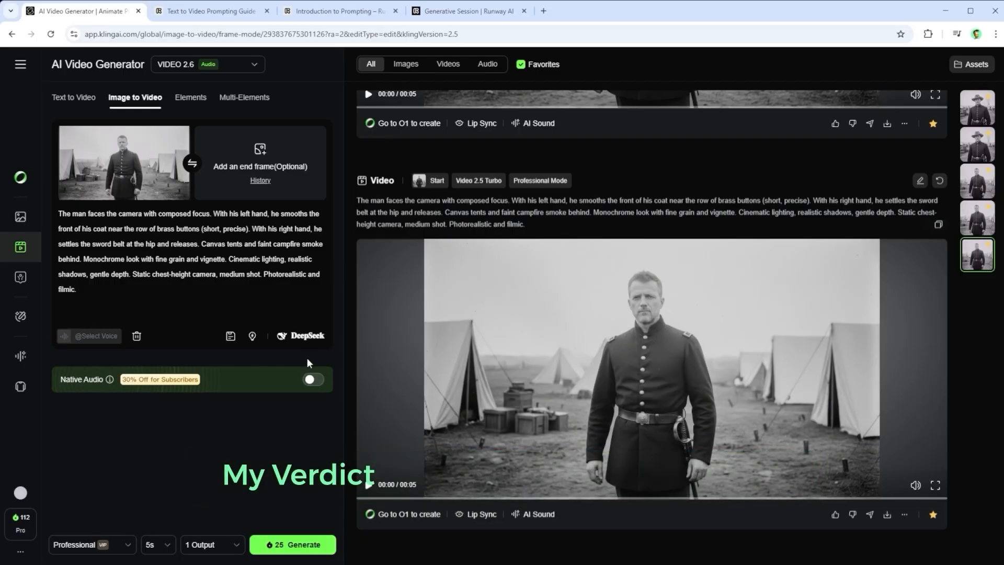
{"action": "left_click", "coordinate": [637, 356]}
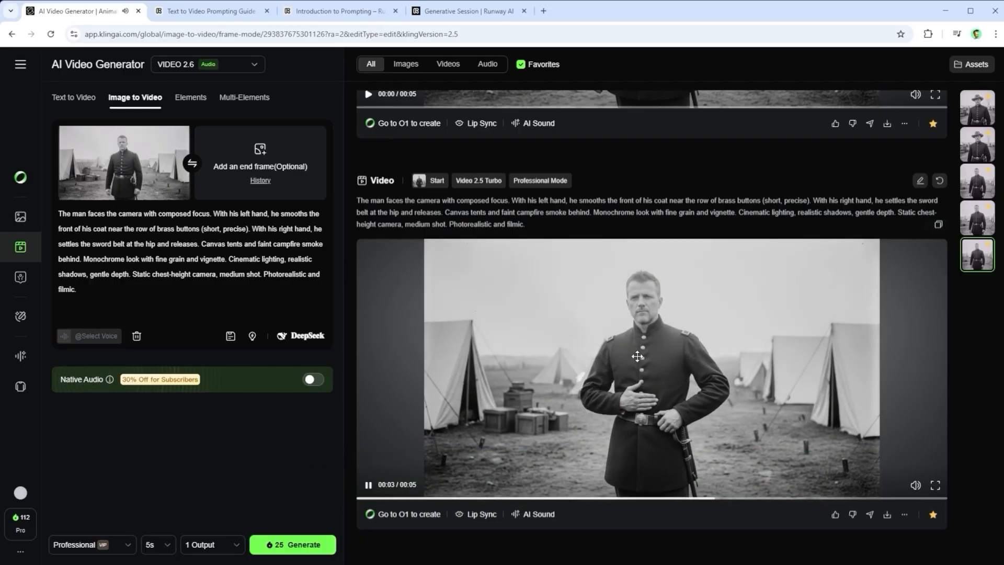
{"action": "scroll", "scroll_direction": "down", "scroll_amount": 3}
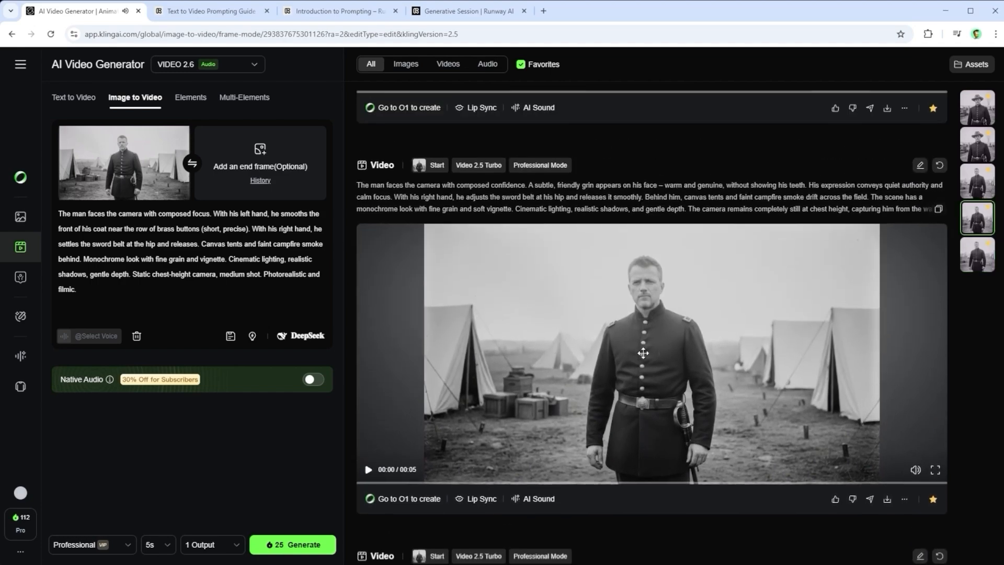
{"action": "left_click", "coordinate": [367, 469]}
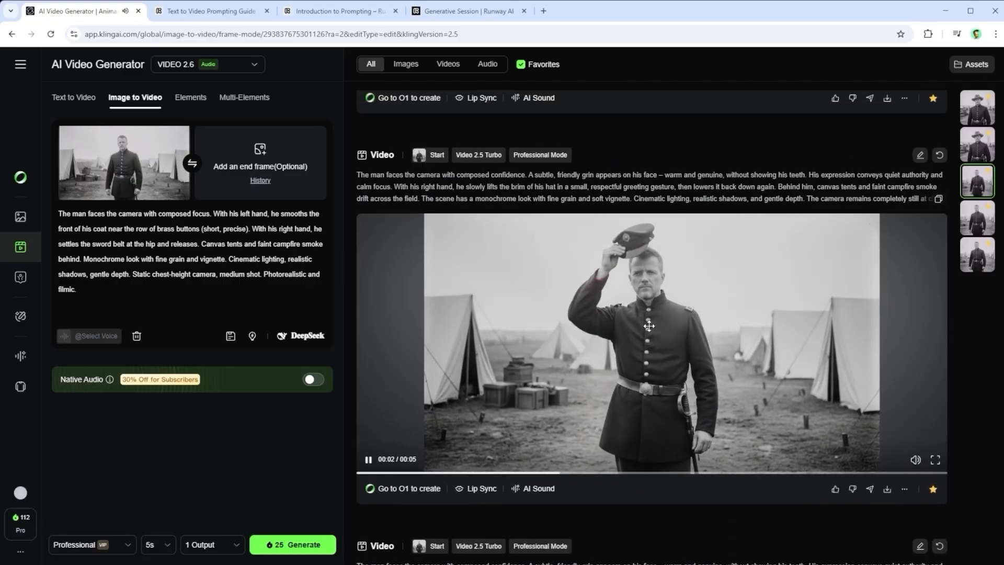
{"action": "scroll", "scroll_direction": "down", "scroll_amount": 3}
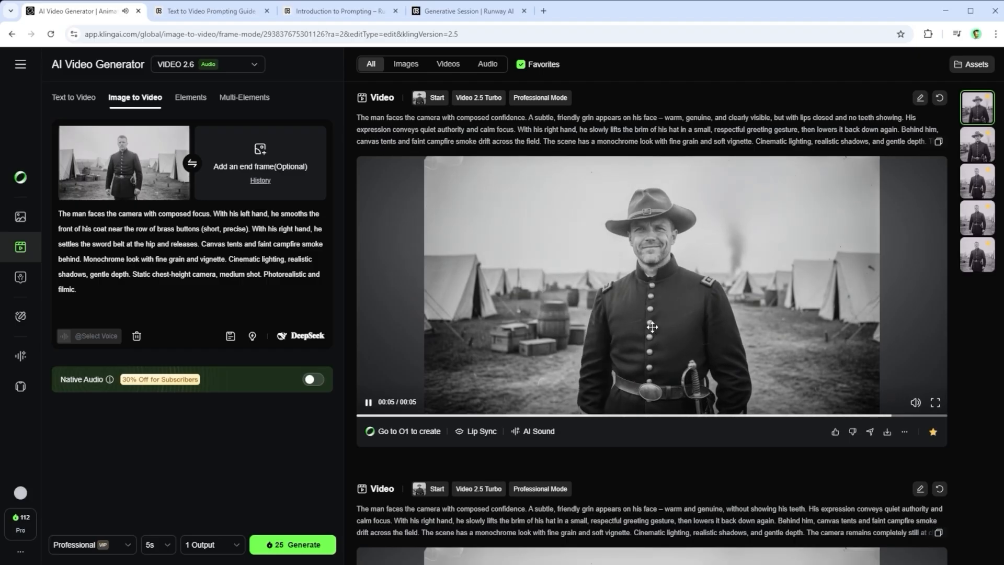
{"action": "left_click", "coordinate": [209, 11]}
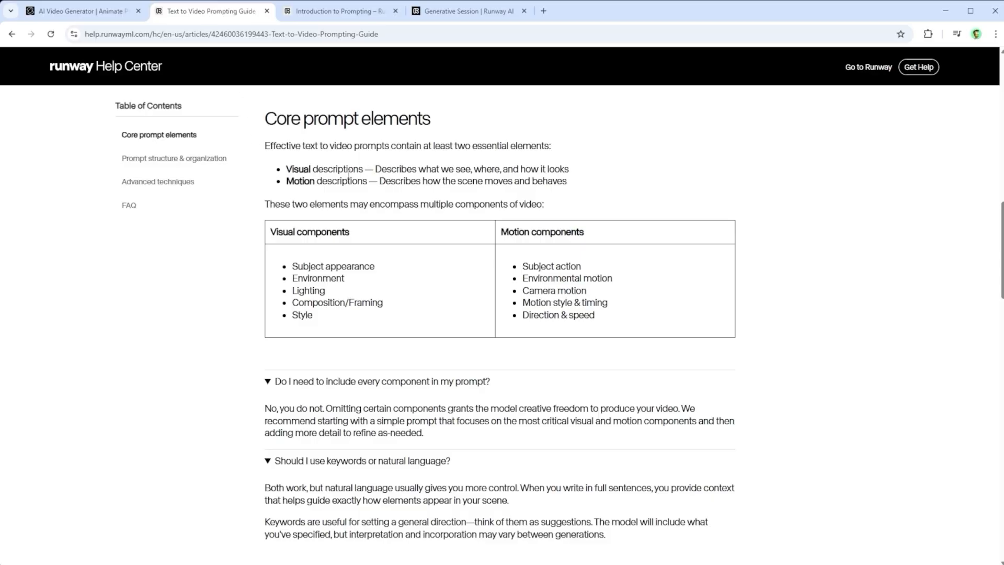
{"action": "mouse_move", "coordinate": [341, 10]}
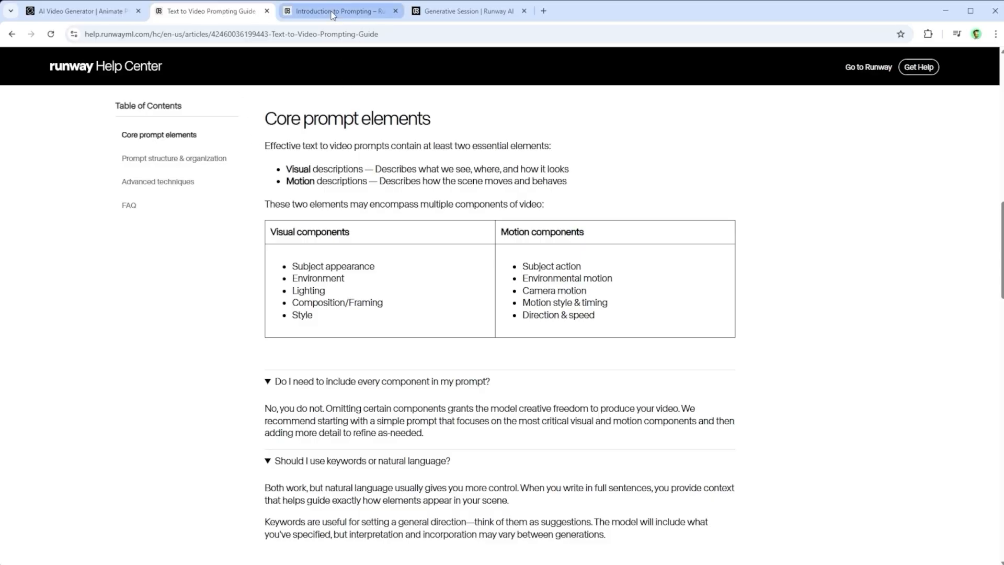
Scroll Introduction to Prompting to the detailed strategy's who, what, when, where, how table.
{"action": "left_click", "coordinate": [339, 11]}
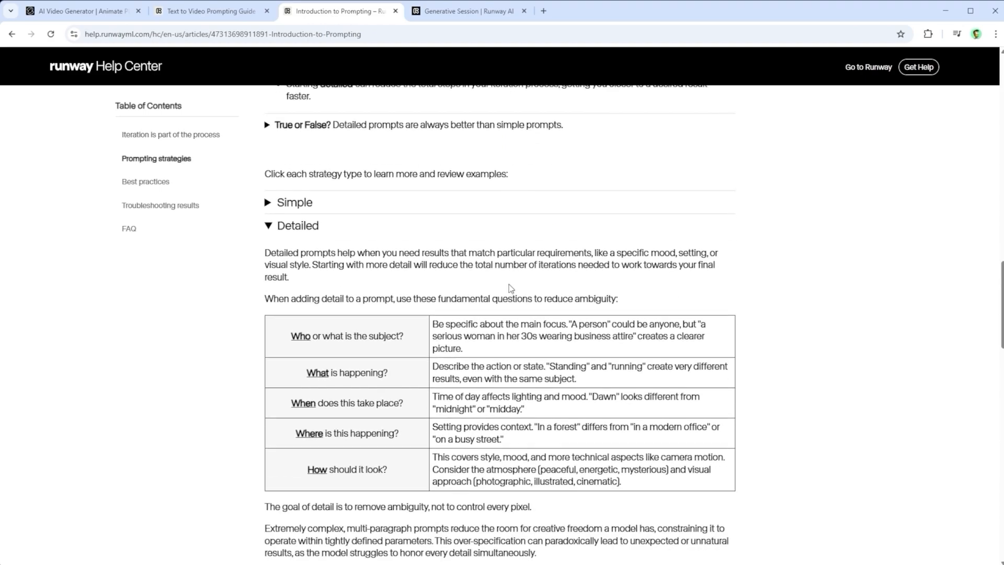
{"action": "scroll", "scroll_direction": "down", "scroll_amount": 3}
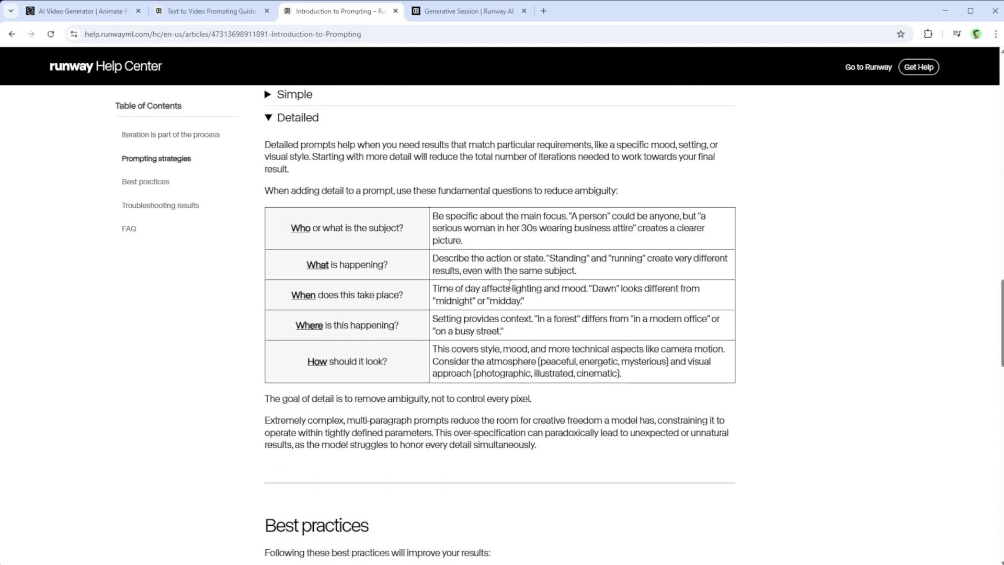
{"action": "mouse_move", "coordinate": [469, 11]}
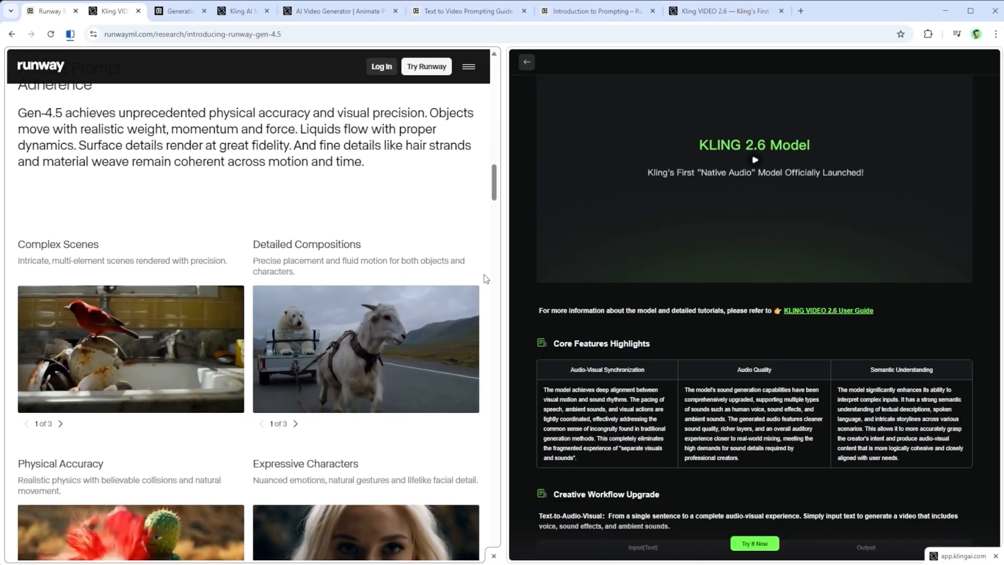
Scroll through the Gen-4.5 announcement and the Kling 2.6 release notes down to their use cases.
{"action": "scroll", "scroll_direction": "down", "scroll_amount": 3}
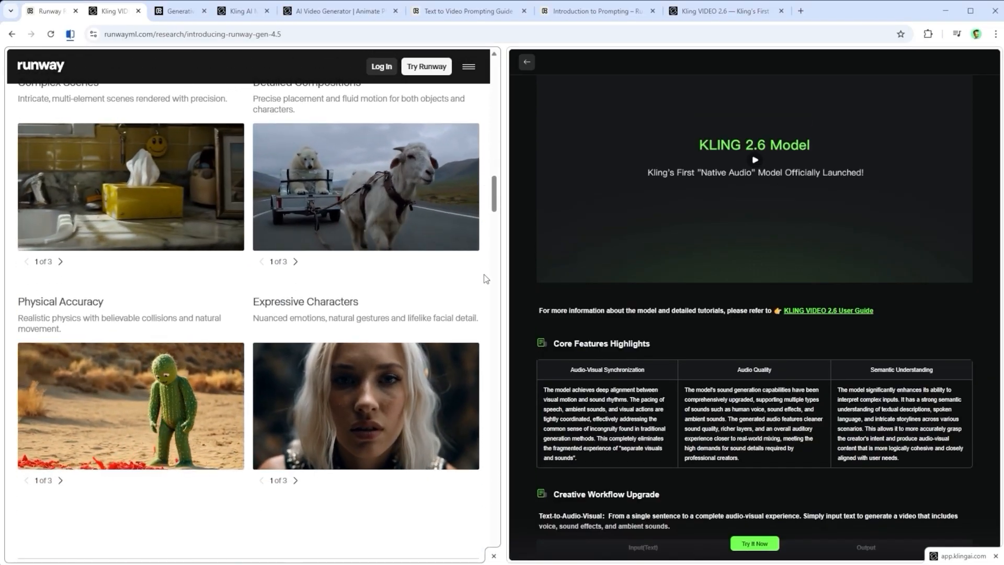
{"action": "scroll", "scroll_direction": "down", "scroll_amount": 3}
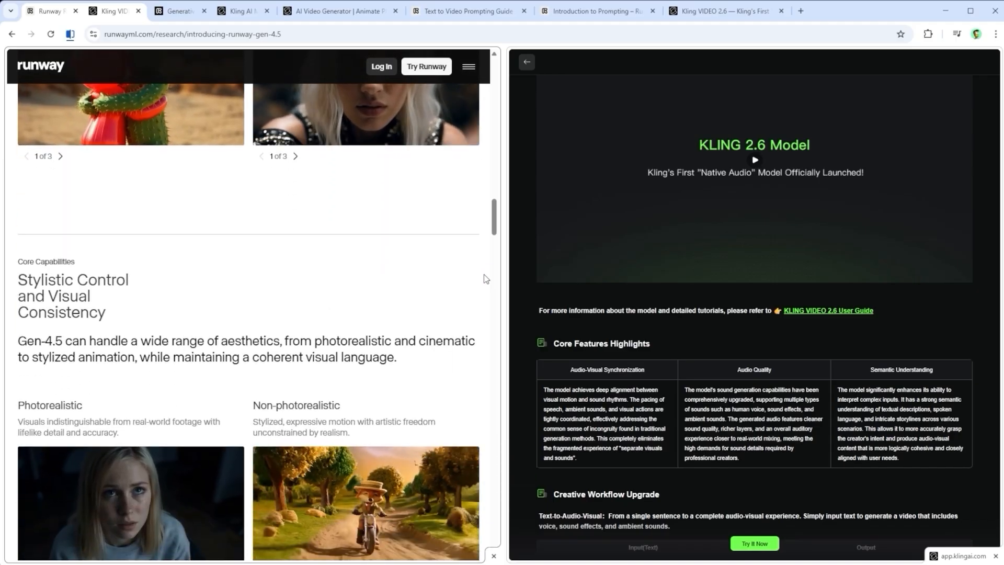
{"action": "scroll", "scroll_direction": "down", "scroll_amount": 3}
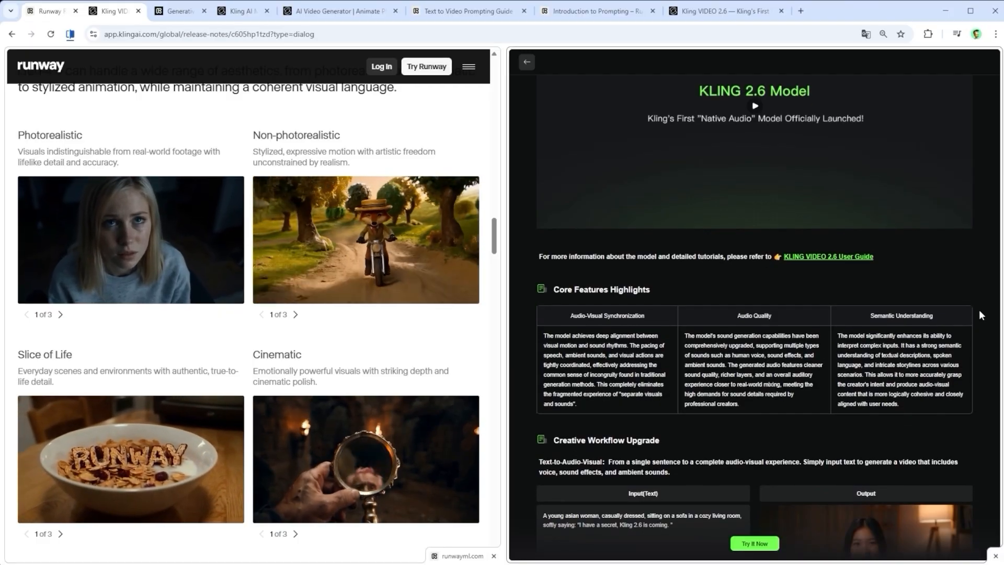
{"action": "scroll", "scroll_direction": "down", "scroll_amount": 3}
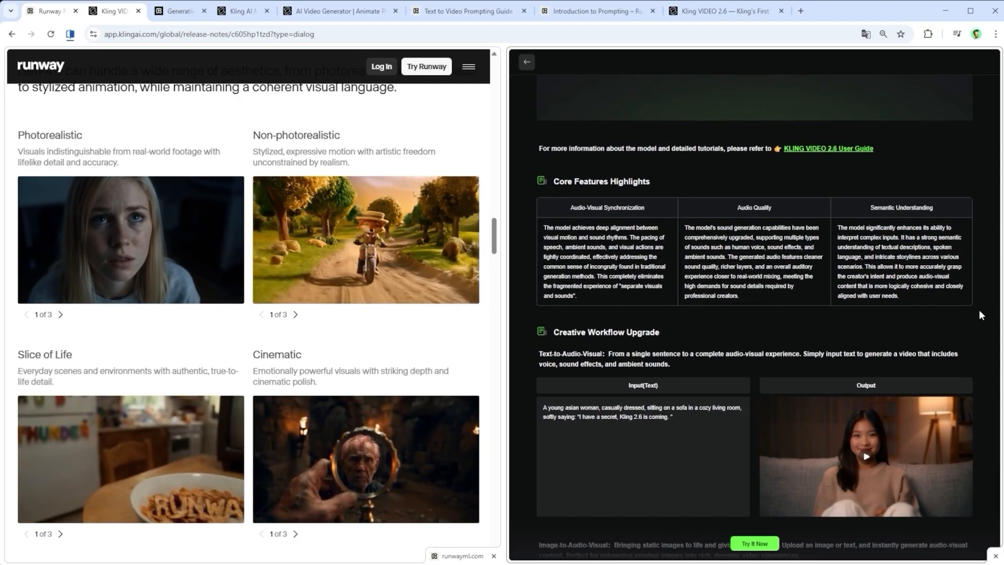
{"action": "scroll", "scroll_direction": "down", "scroll_amount": 3}
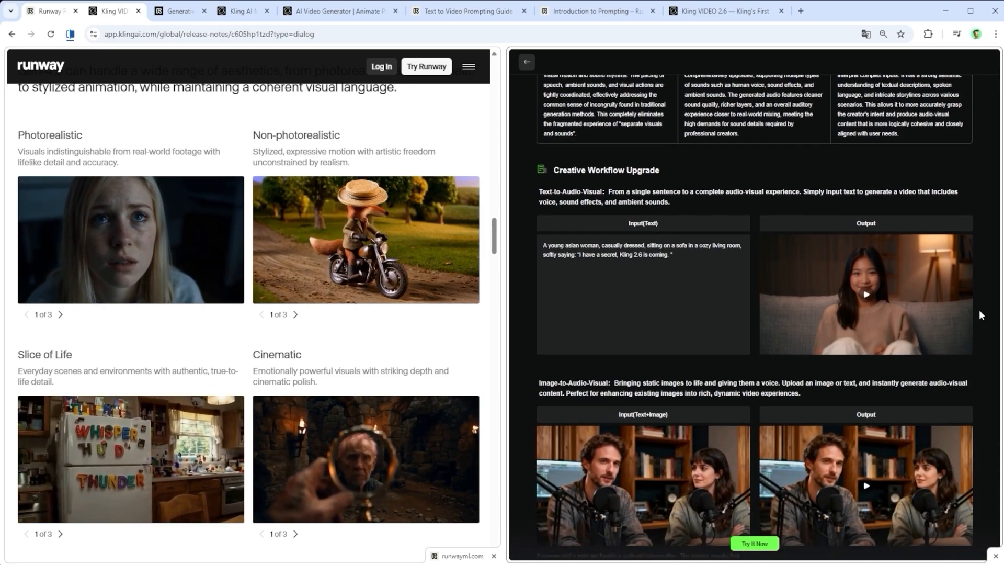
{"action": "scroll", "scroll_direction": "down", "scroll_amount": 3}
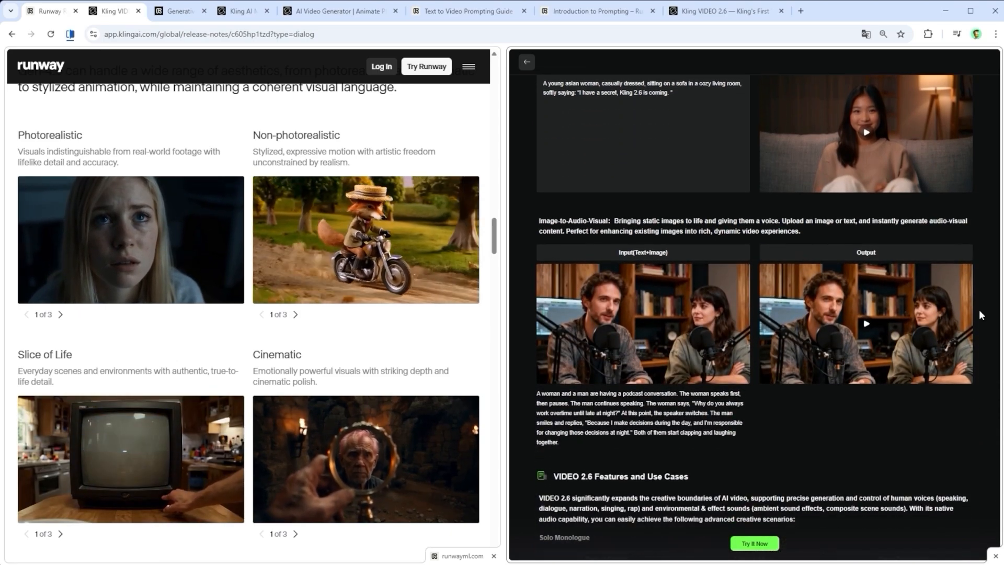
{"action": "scroll", "scroll_direction": "down", "scroll_amount": 3}
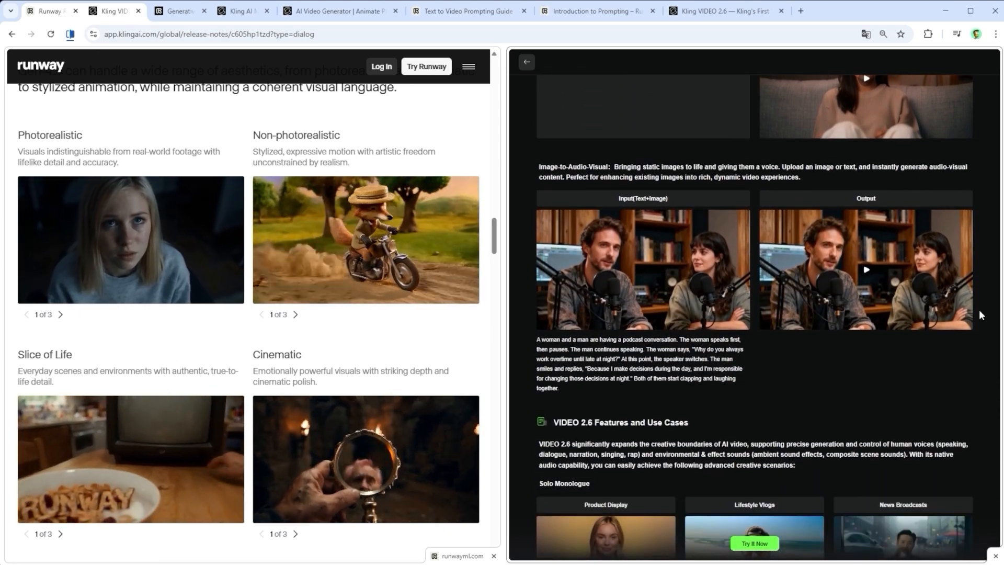
{"action": "scroll", "scroll_direction": "down", "scroll_amount": 3}
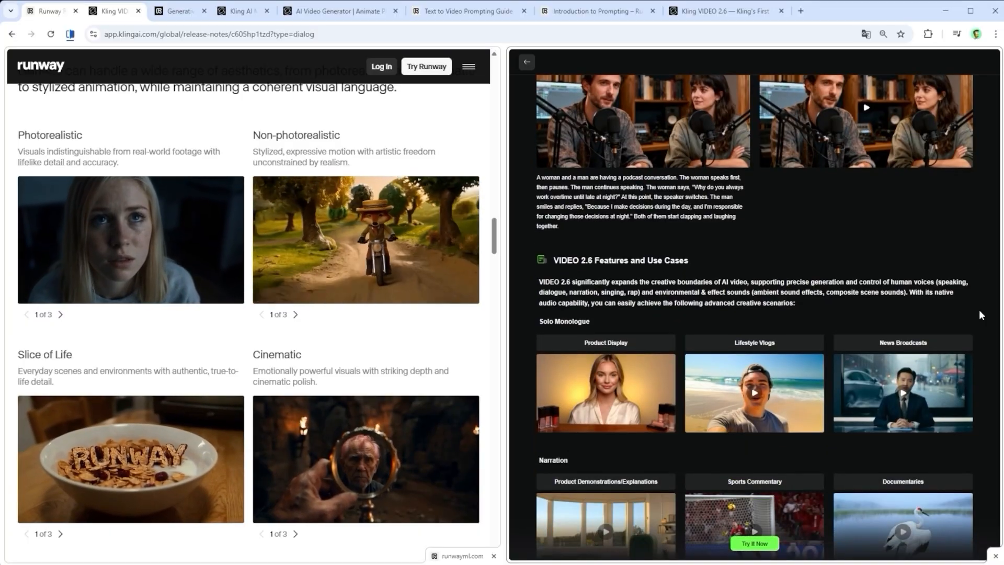
{"action": "scroll", "scroll_direction": "down", "scroll_amount": 3}
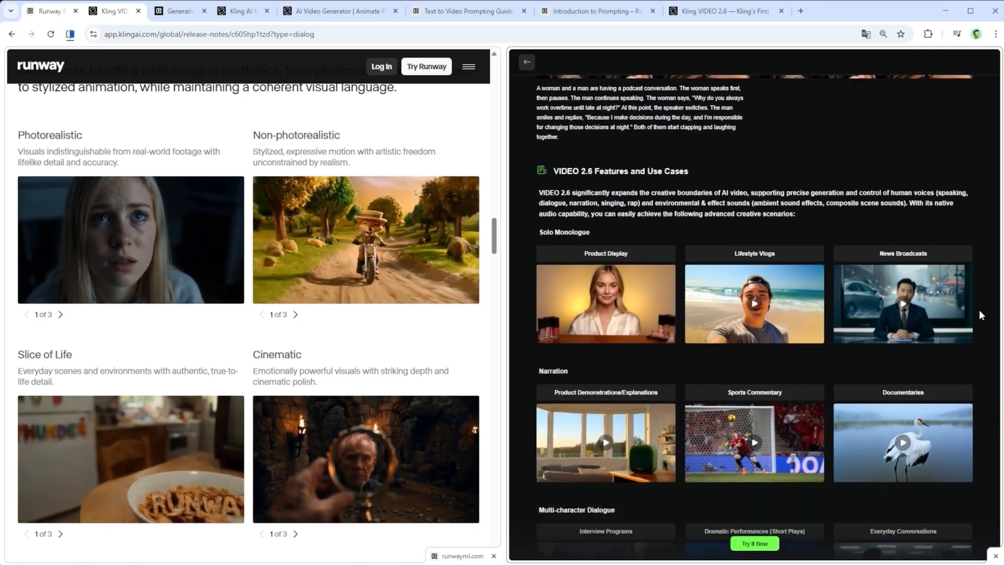
{"action": "scroll", "scroll_direction": "down", "scroll_amount": 3}
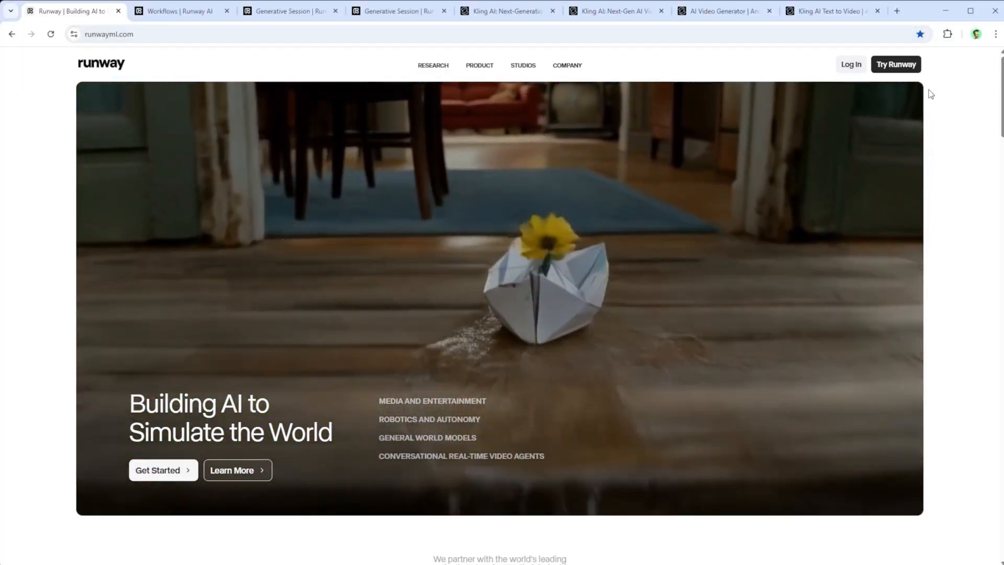
Start a Generative Session for video and choose Gen-4.5 as the video model.
{"action": "left_click", "coordinate": [179, 10]}
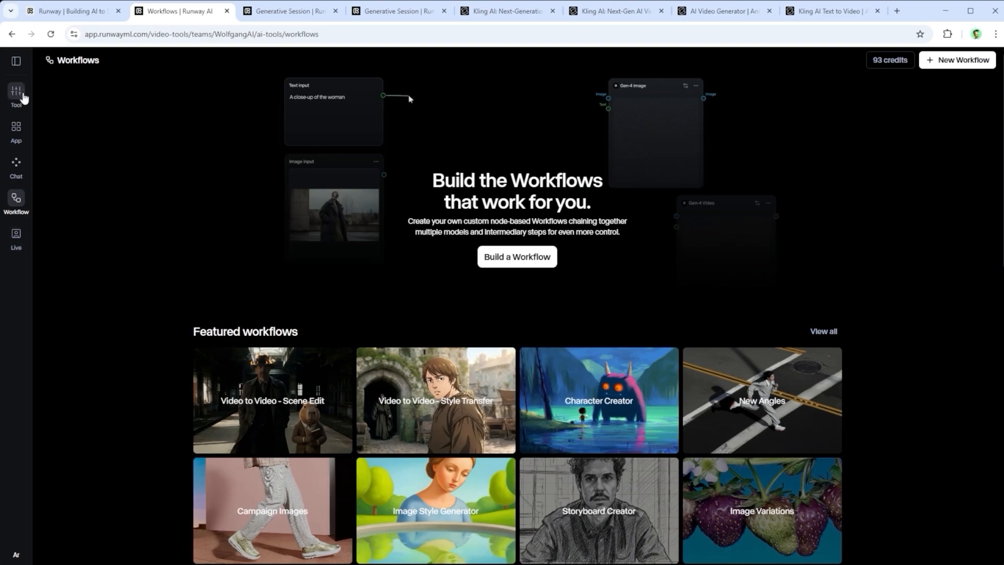
{"action": "left_click", "coordinate": [288, 11]}
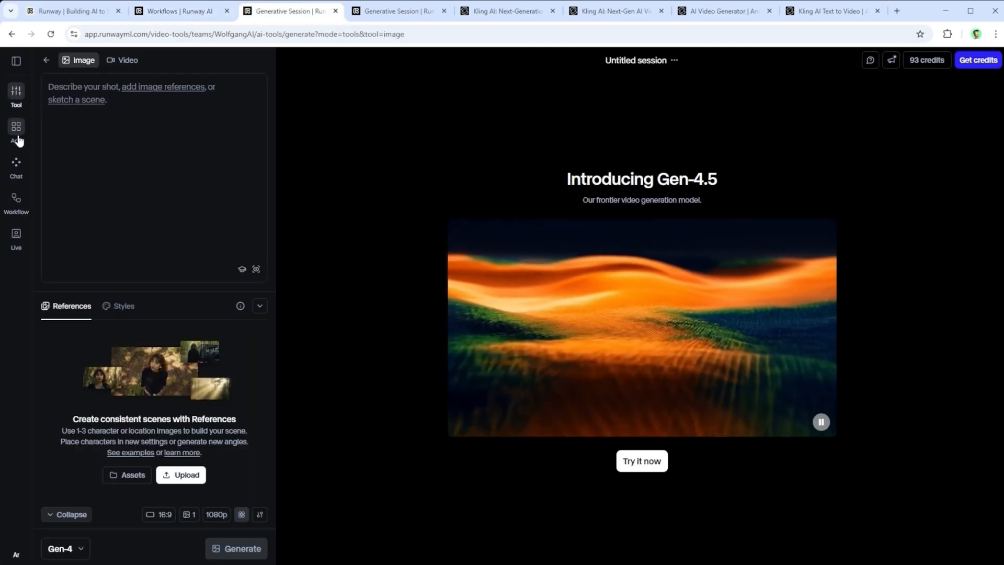
{"action": "left_click", "coordinate": [122, 60]}
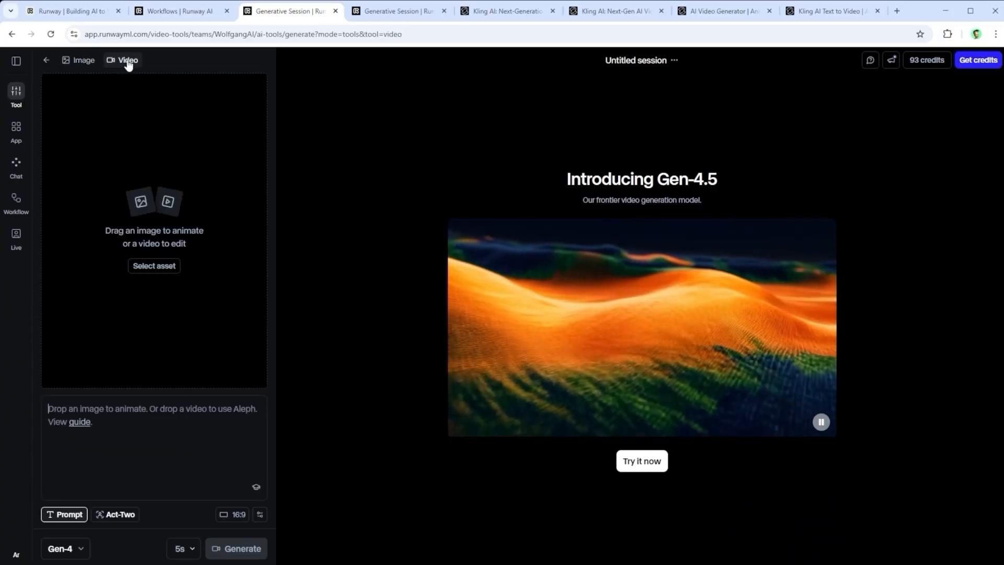
{"action": "left_click", "coordinate": [63, 548]}
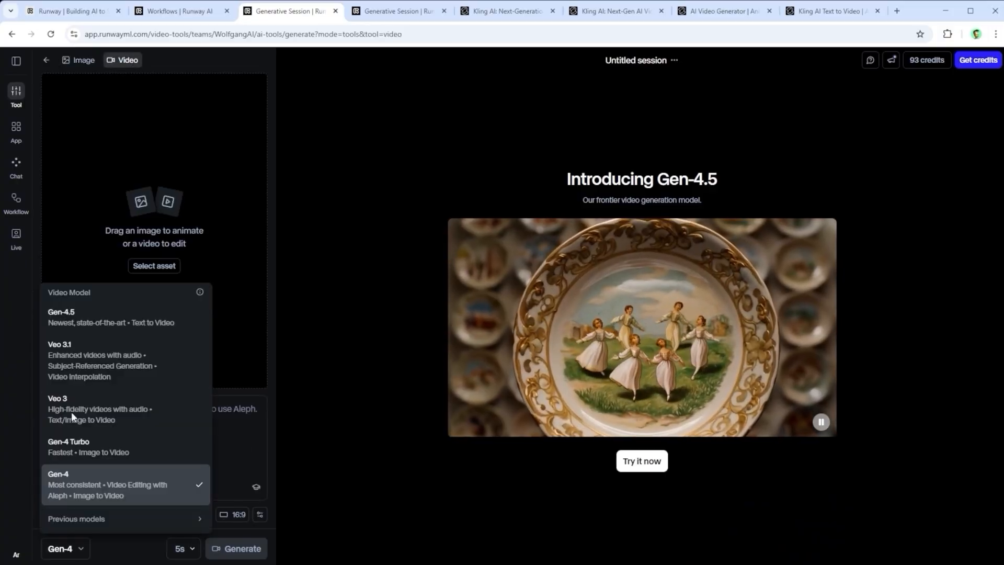
{"action": "left_click", "coordinate": [61, 316]}
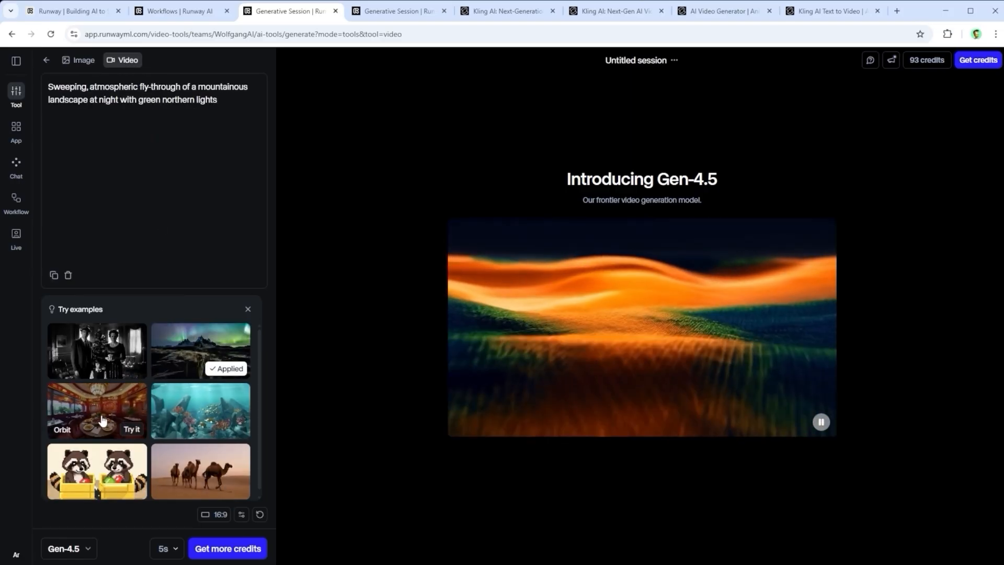
Try example prompts including the camel desert shot, reset all settings, then view the pirate clip session.
{"action": "left_click", "coordinate": [199, 410]}
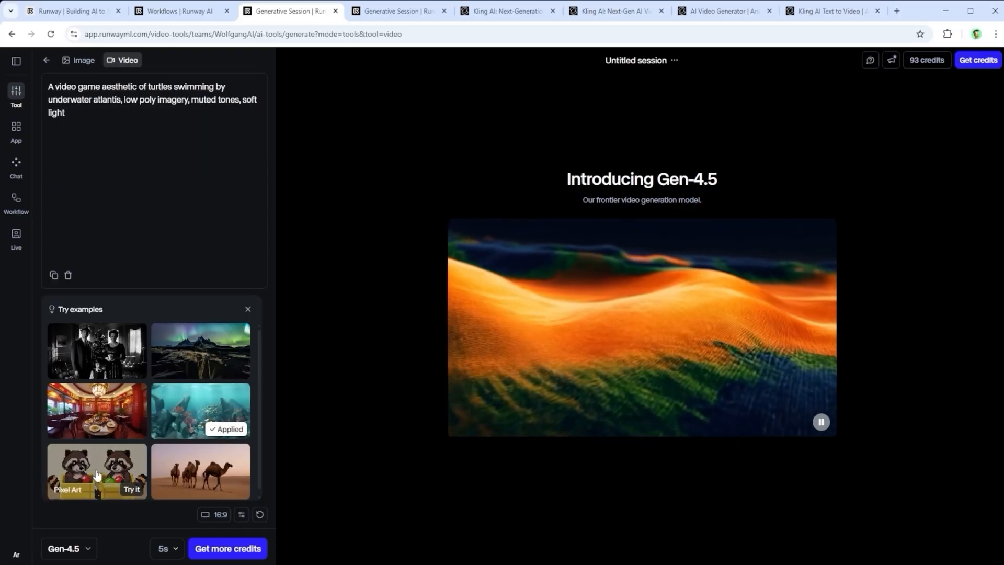
{"action": "left_click", "coordinate": [199, 470]}
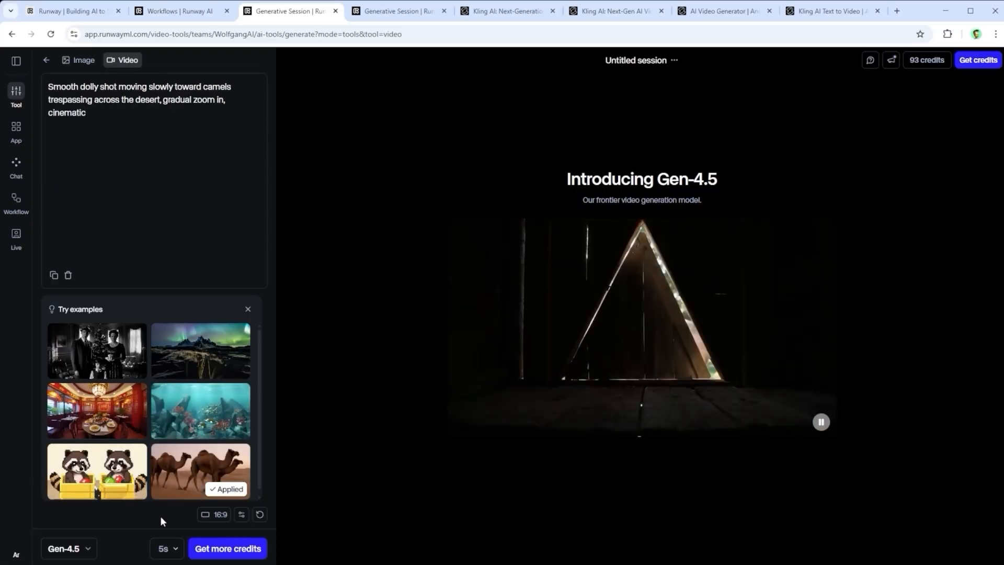
{"action": "mouse_move", "coordinate": [241, 515]}
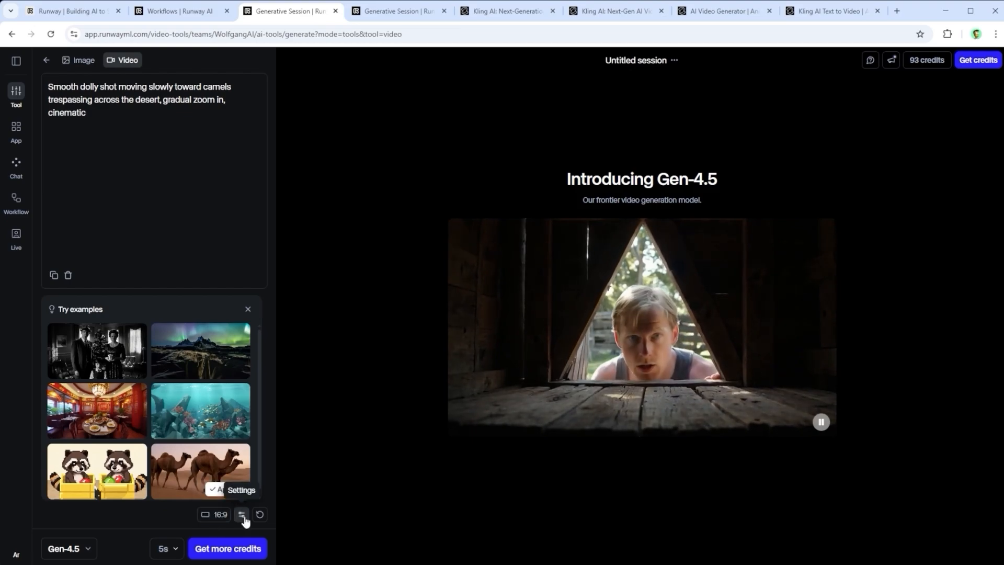
{"action": "mouse_move", "coordinate": [261, 515]}
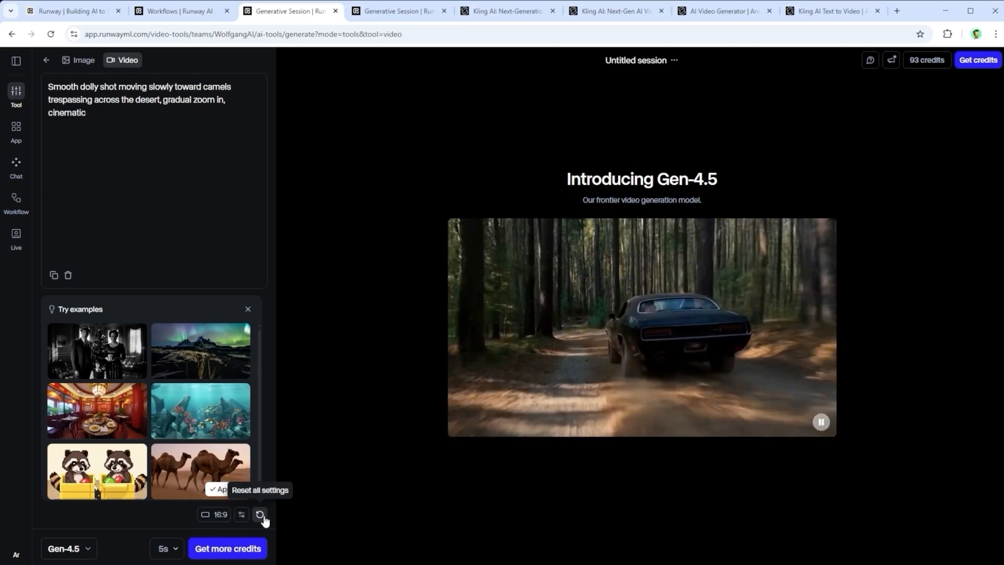
{"action": "left_click", "coordinate": [164, 548]}
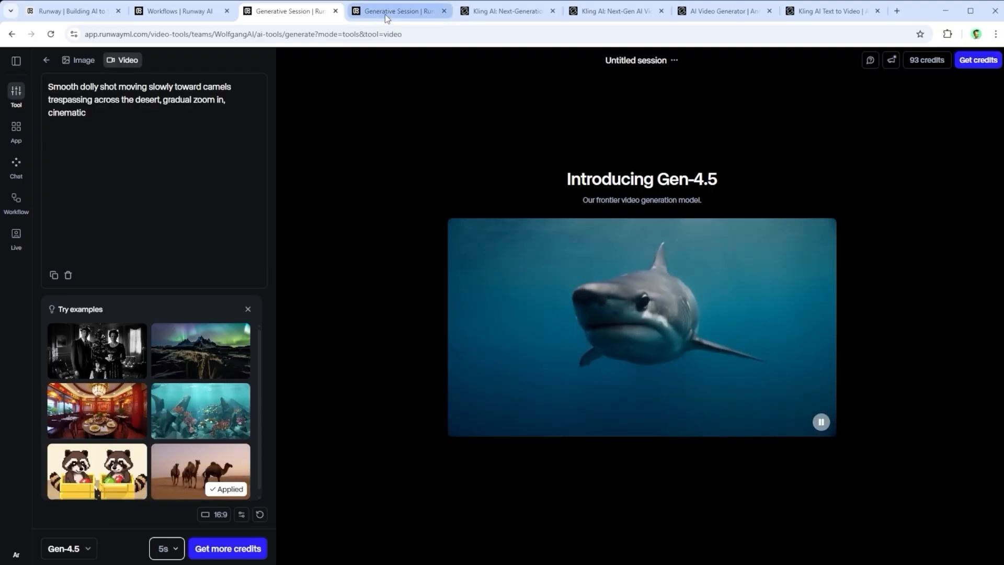
{"action": "left_click", "coordinate": [397, 10]}
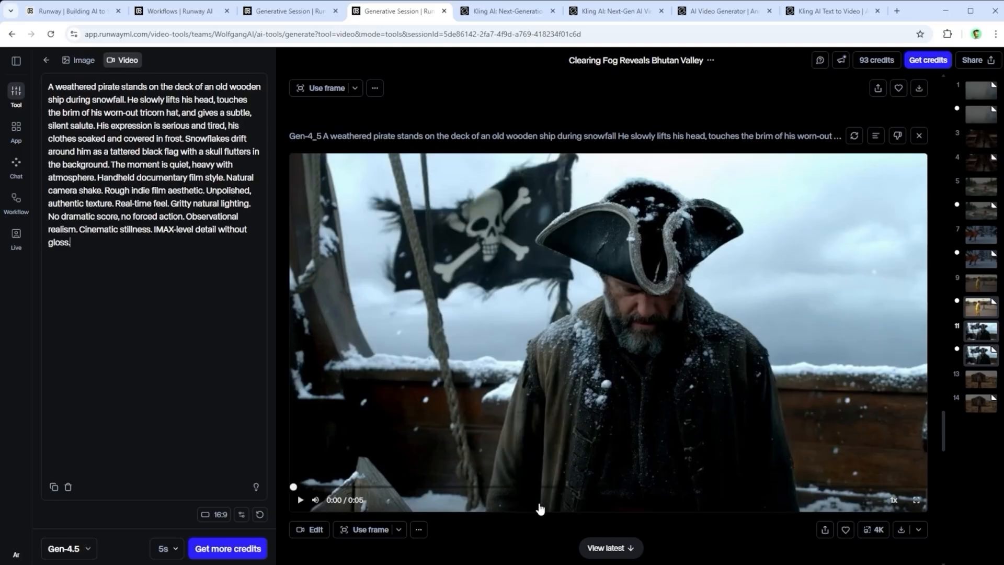
{"action": "left_click", "coordinate": [418, 529]}
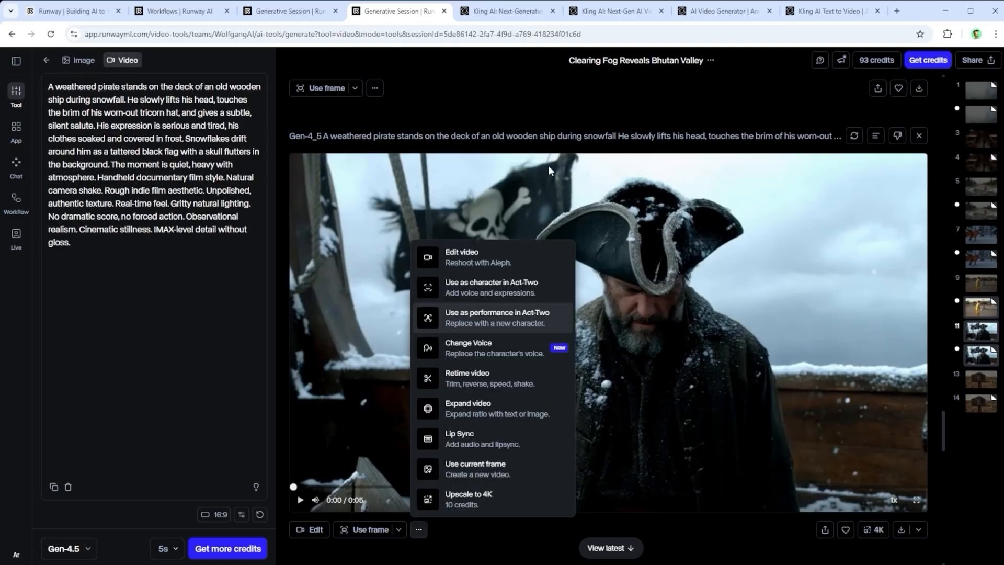
{"action": "left_click", "coordinate": [868, 529]}
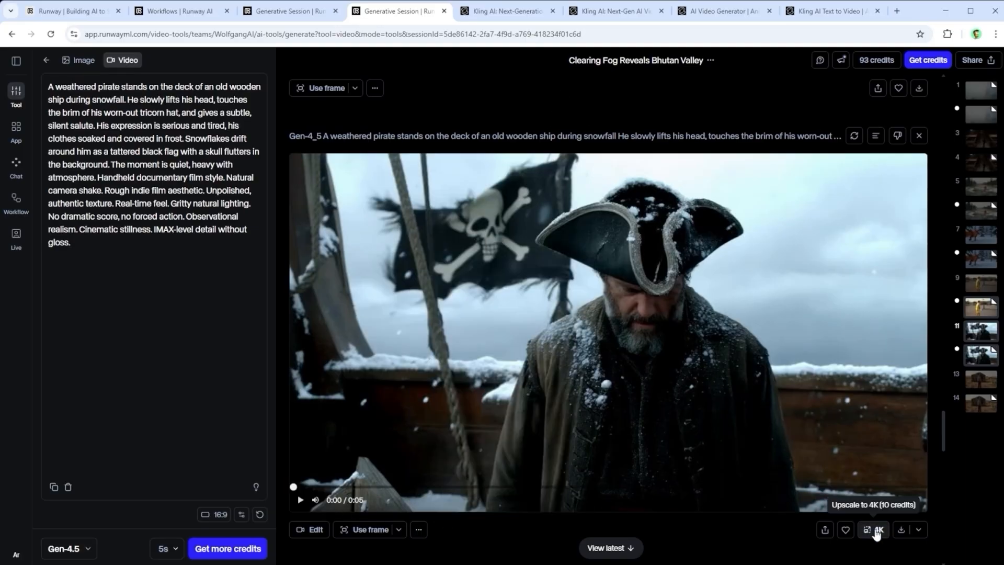
{"action": "left_click", "coordinate": [506, 11]}
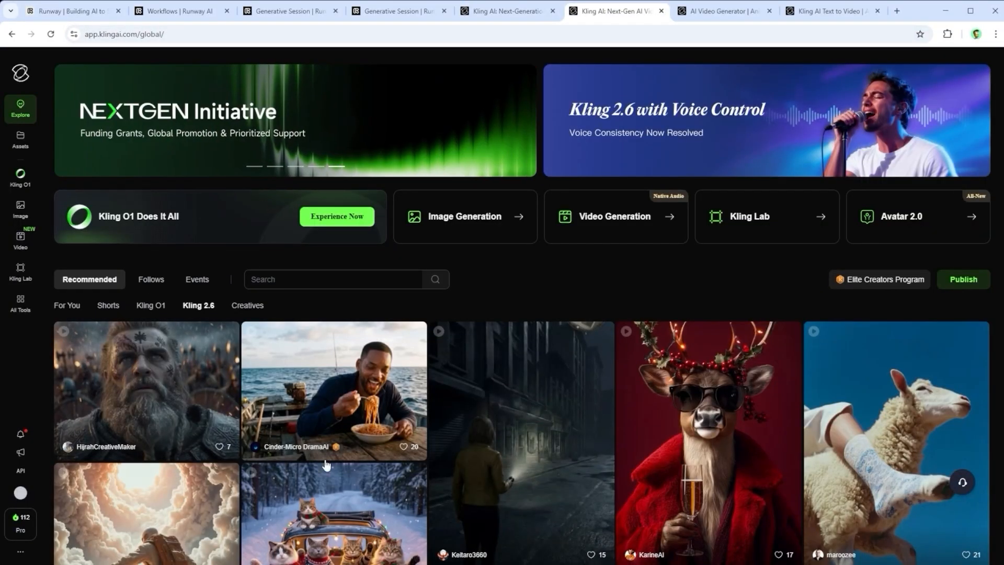
{"action": "mouse_move", "coordinate": [21, 240]}
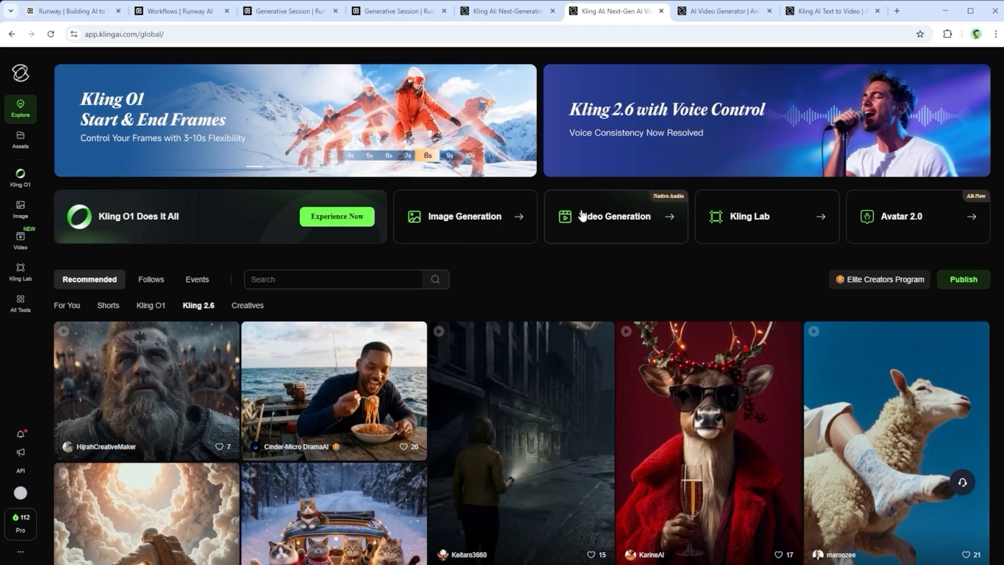
Launch Kling's AI Video Generator from the Explore page.
{"action": "left_click", "coordinate": [724, 11]}
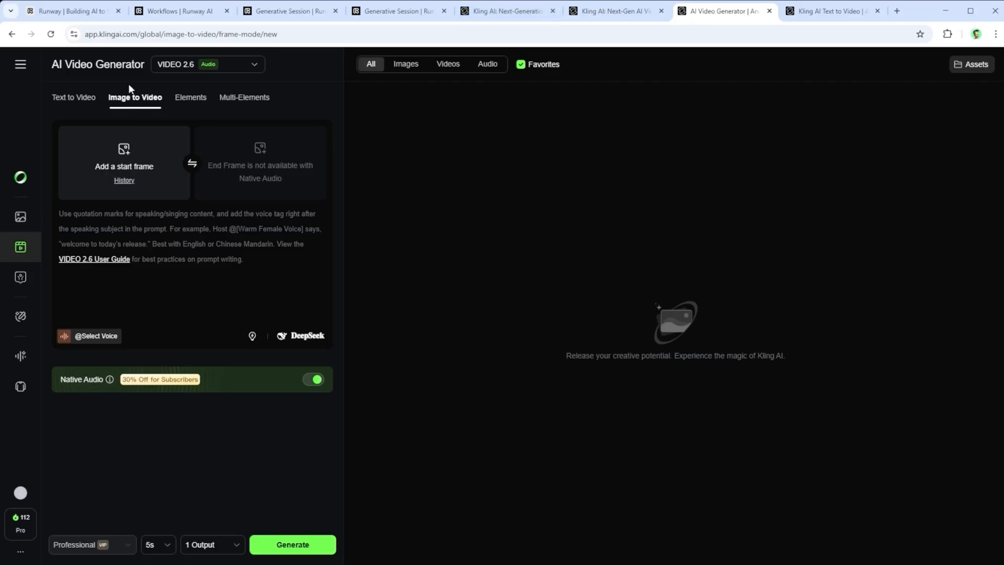
{"action": "mouse_move", "coordinate": [63, 94]}
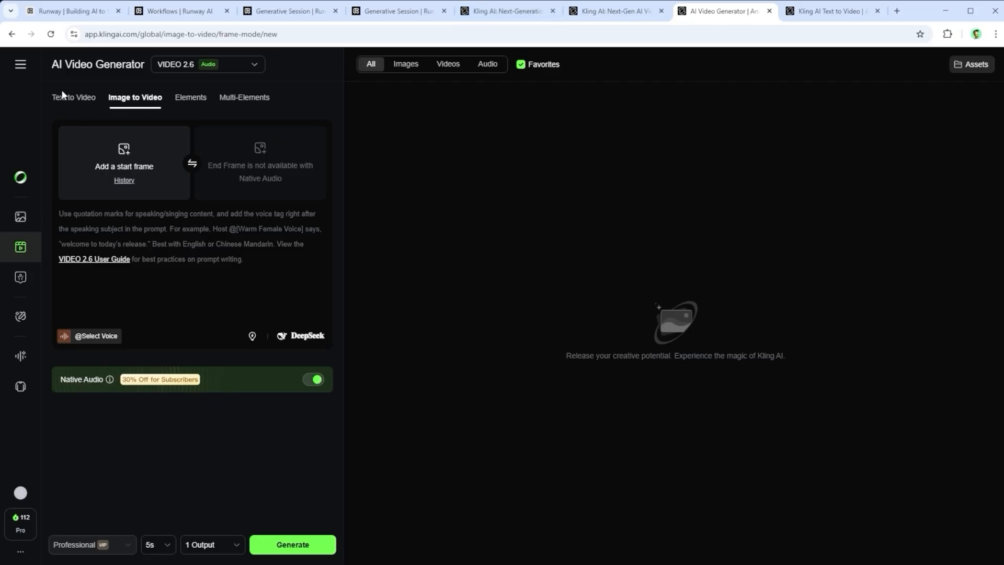
{"action": "mouse_move", "coordinate": [62, 103]}
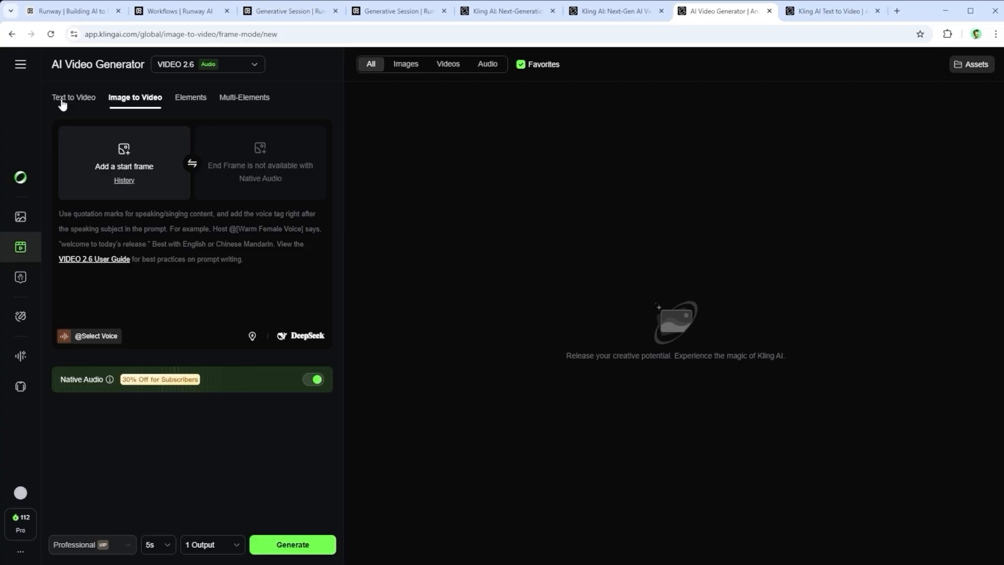
Switch to Text to Video with the pirate prompt, turn Native Audio off and keep Professional mode.
{"action": "left_click", "coordinate": [73, 97]}
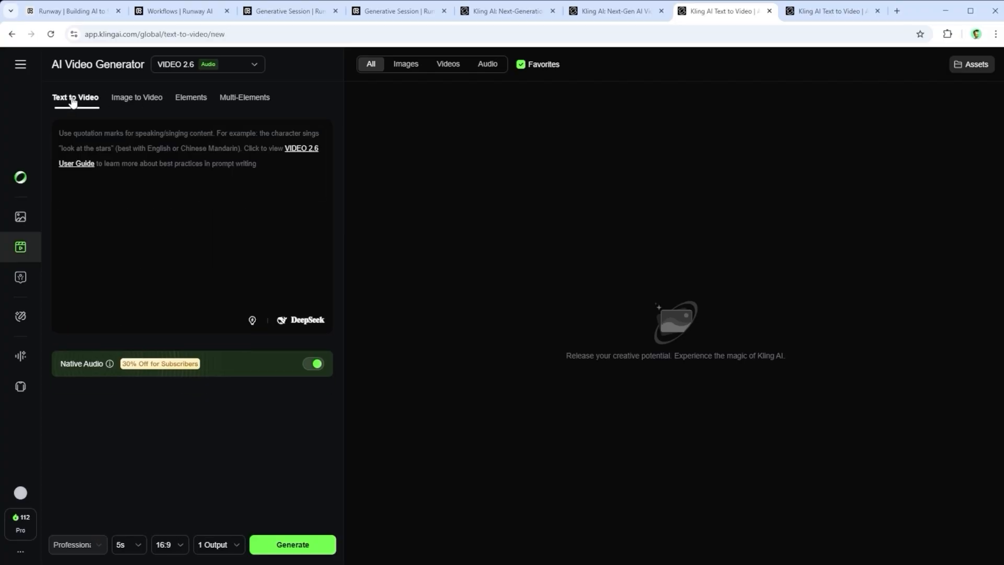
{"action": "mouse_move", "coordinate": [72, 156]}
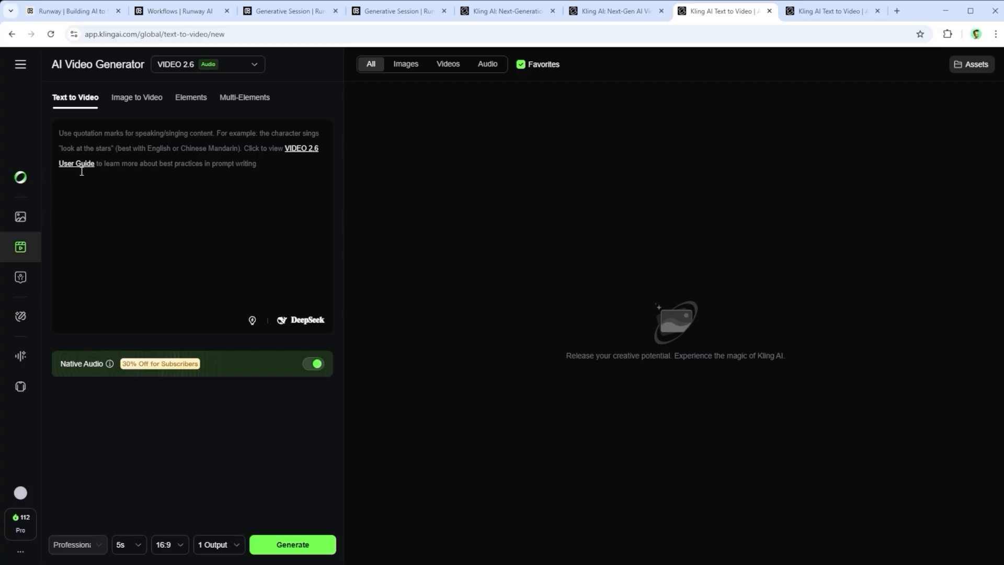
{"action": "mouse_move", "coordinate": [310, 350]}
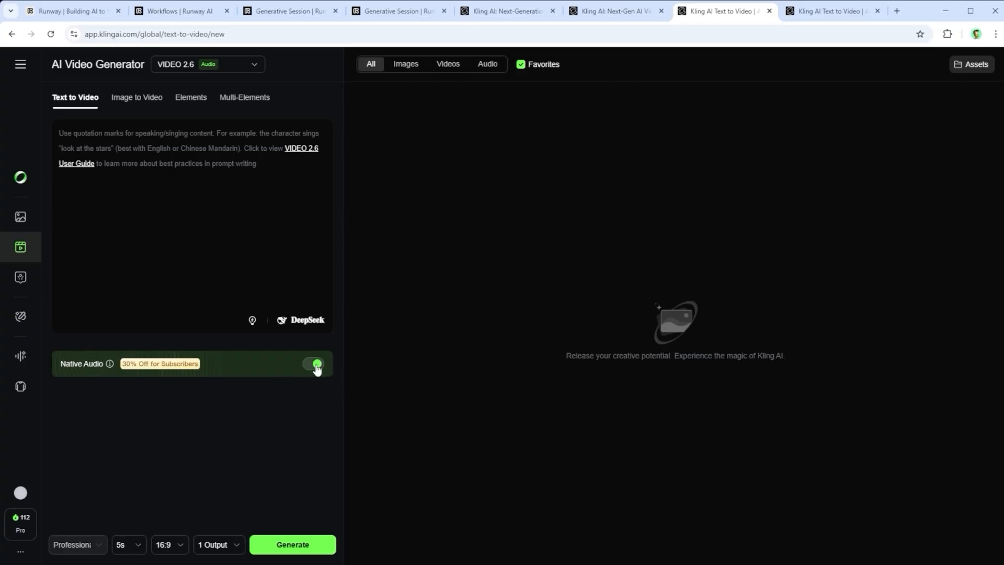
{"action": "left_click", "coordinate": [312, 364]}
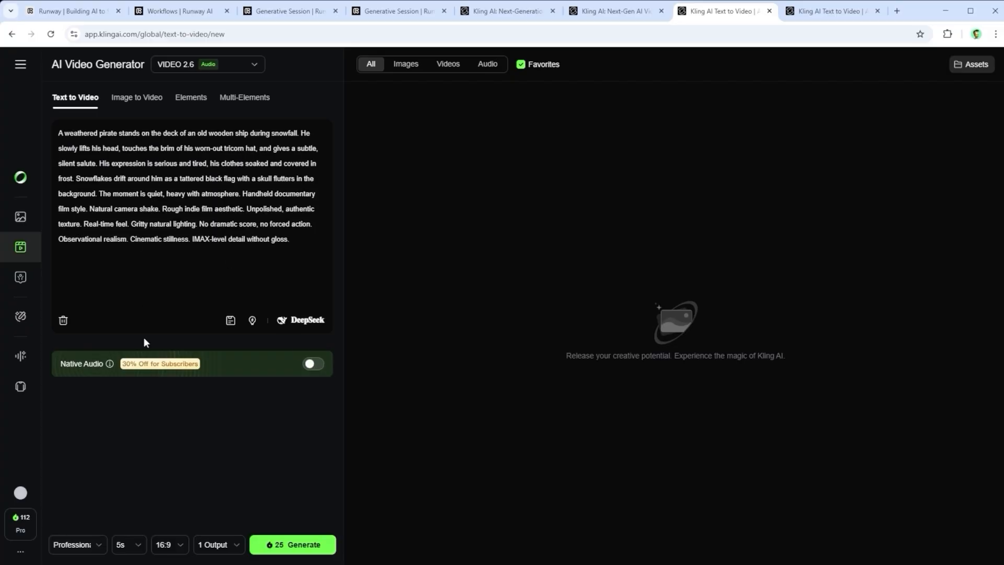
{"action": "left_click", "coordinate": [72, 544]}
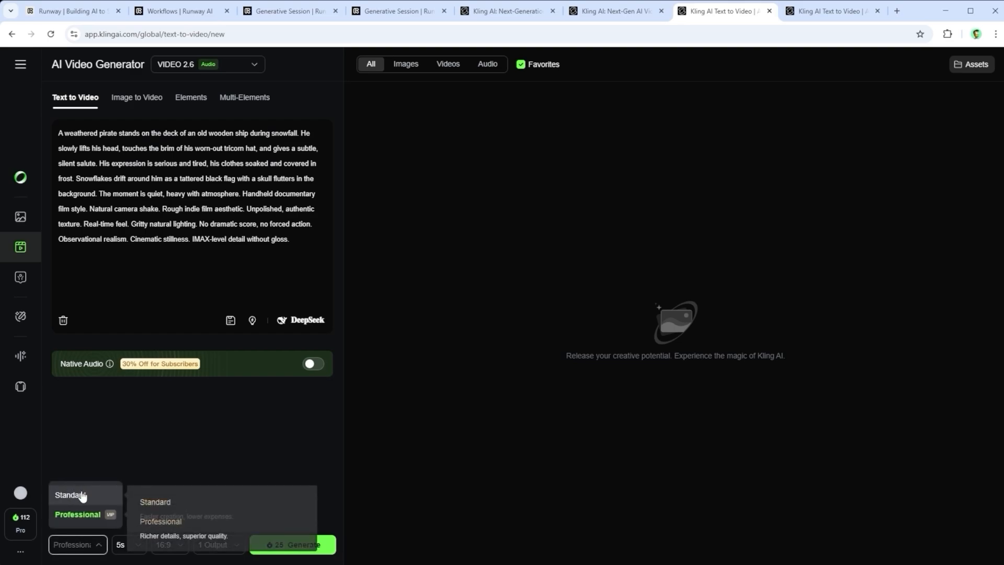
{"action": "left_click", "coordinate": [128, 544]}
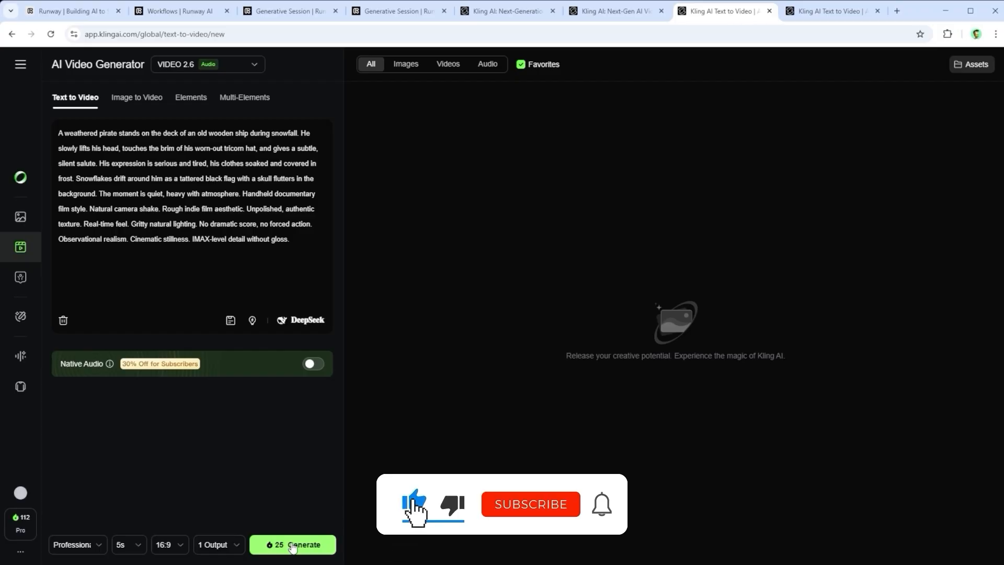
{"action": "mouse_move", "coordinate": [287, 472]}
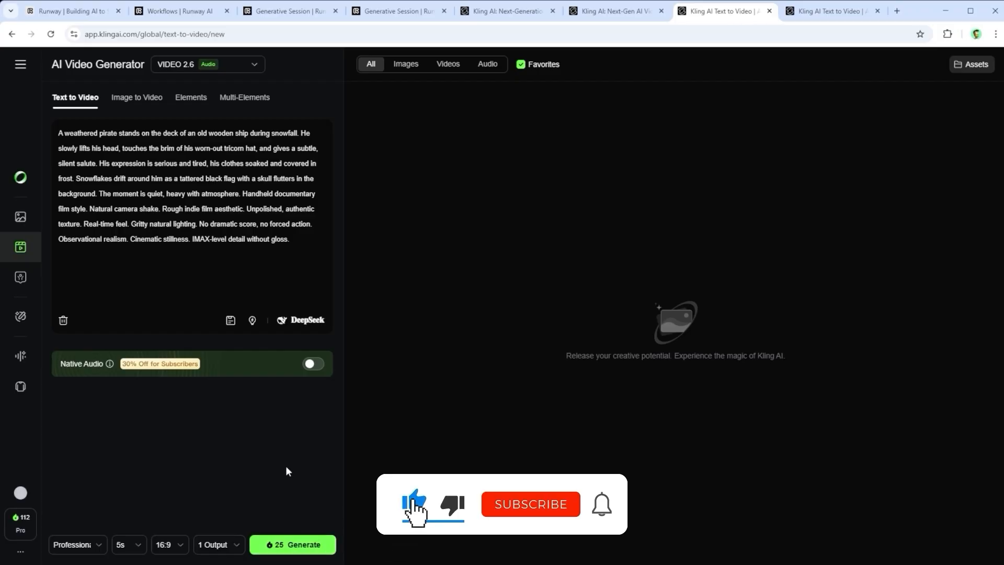
Bring up the finished Kling pirate clip generated in Professional Mode on Video 2.6.
{"action": "left_click", "coordinate": [530, 504]}
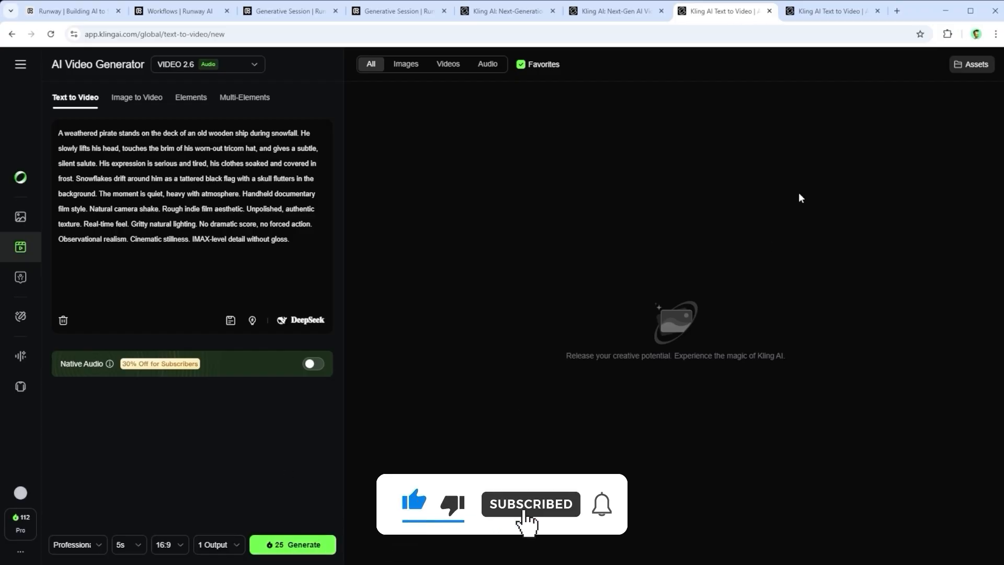
{"action": "left_click", "coordinate": [833, 11]}
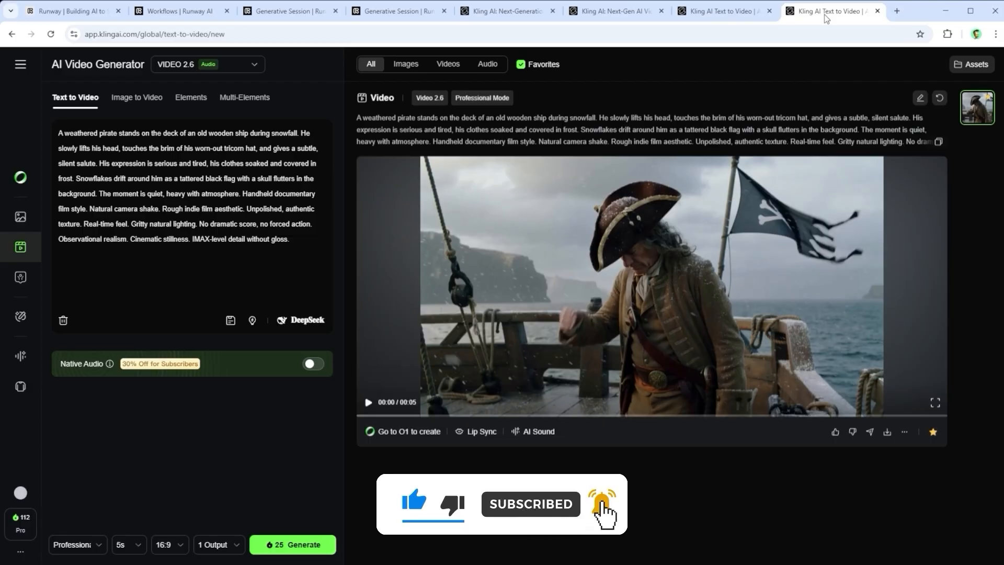